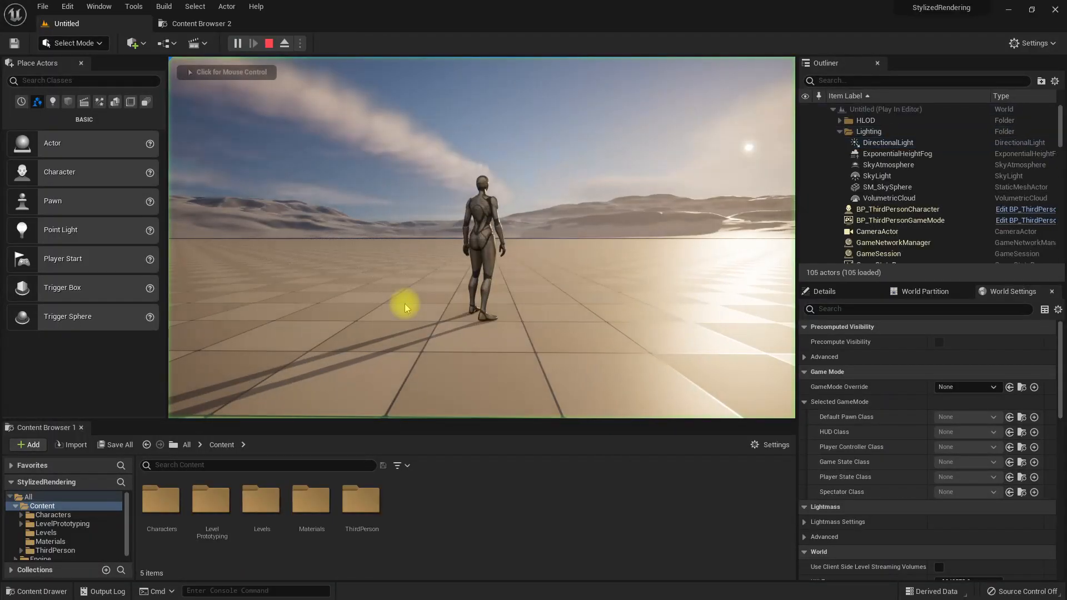
Take control of the running game, then stop the Play In Editor session.
click(404, 304)
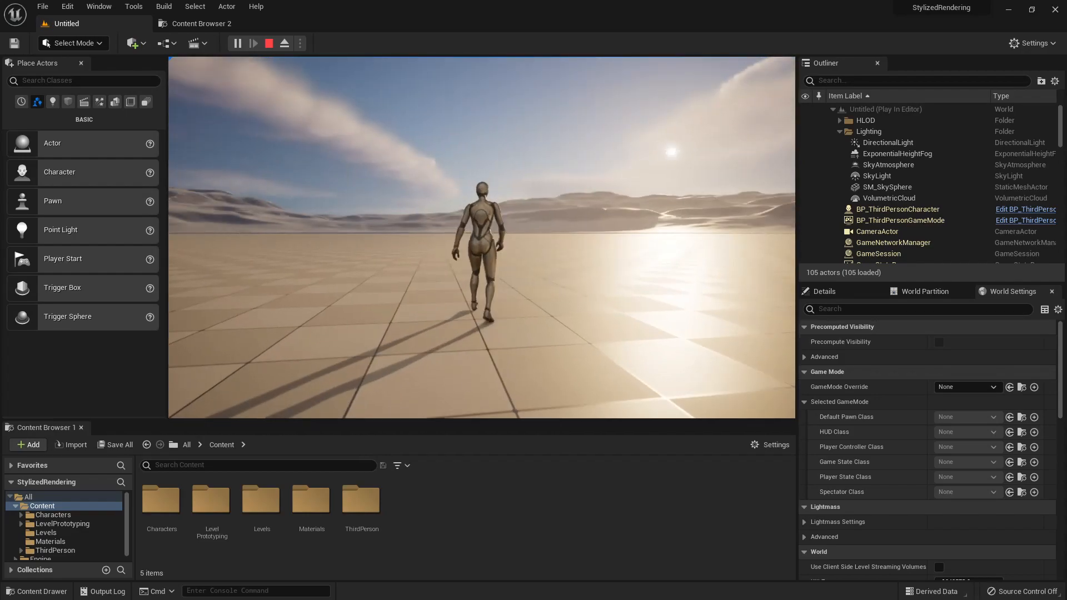
click(268, 43)
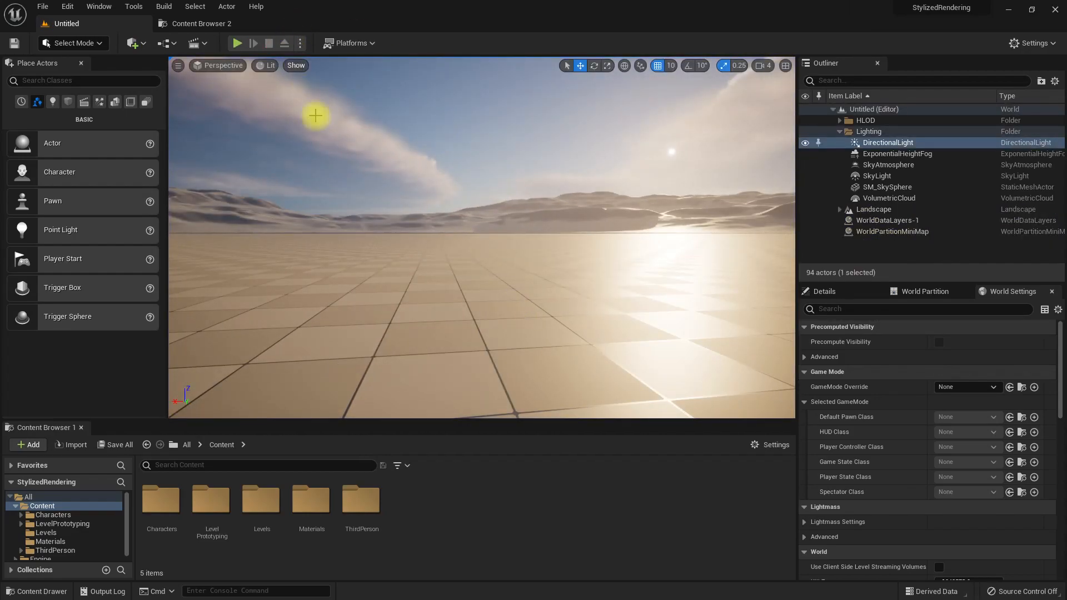
Search Place Actors for 'post' and drop a PostProcessVolume into the desert level.
click(81, 80)
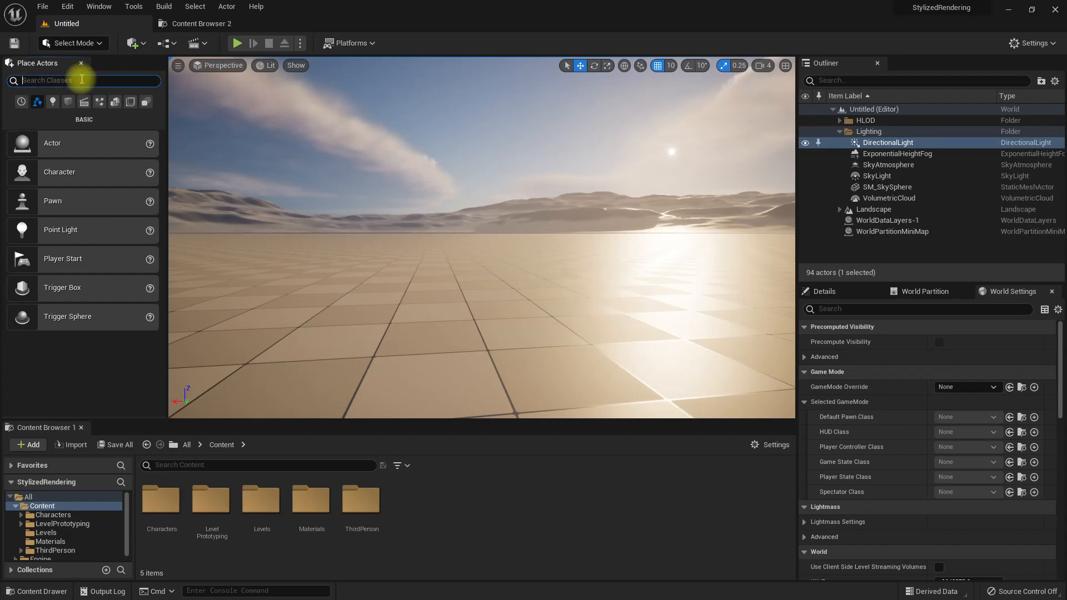
text(post)
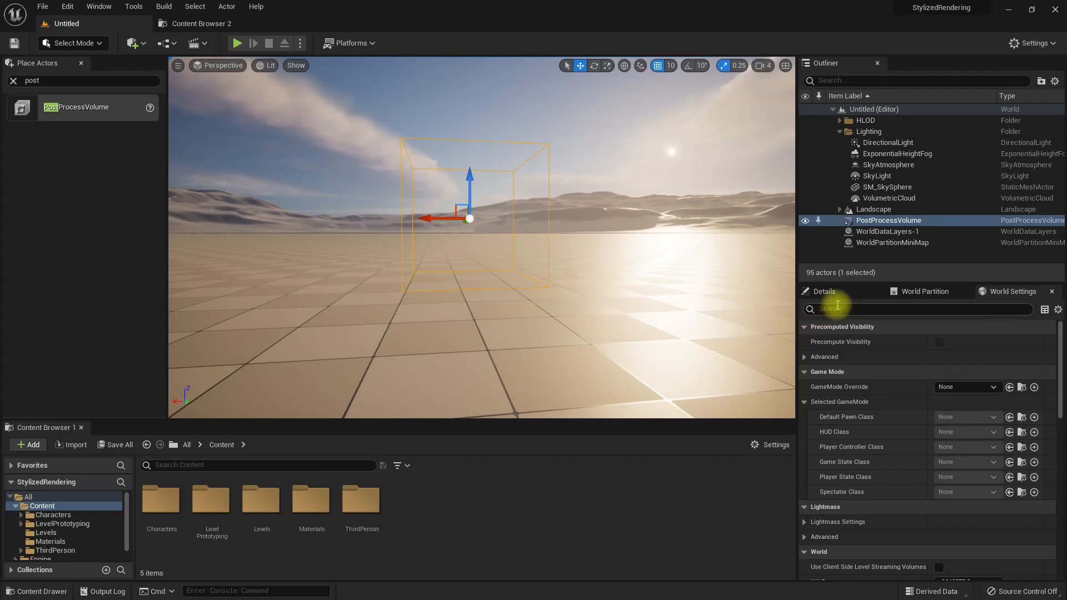
click(823, 291)
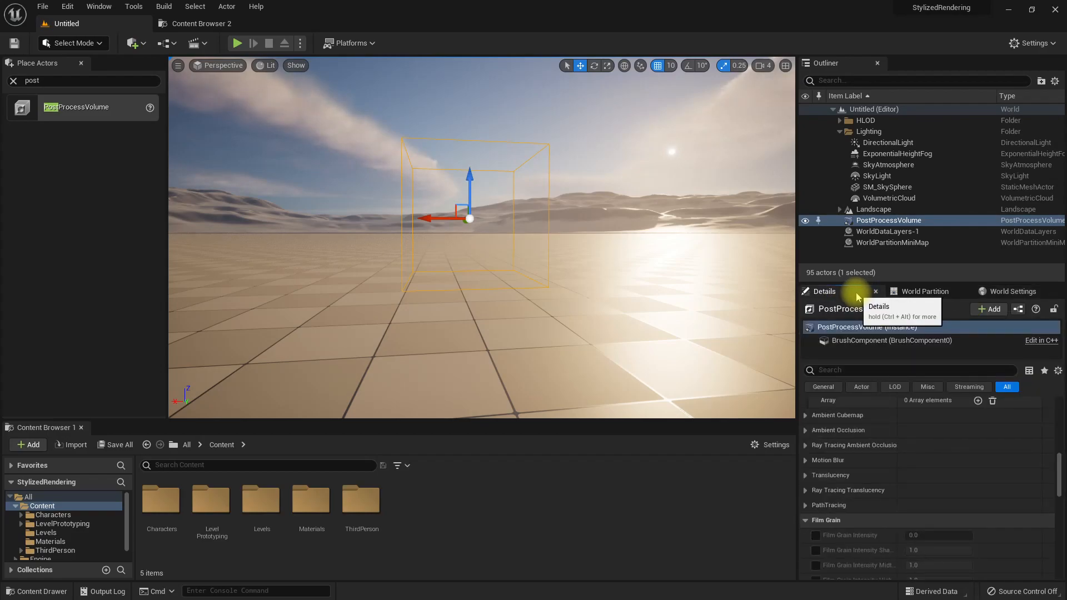
mouse_move(864, 469)
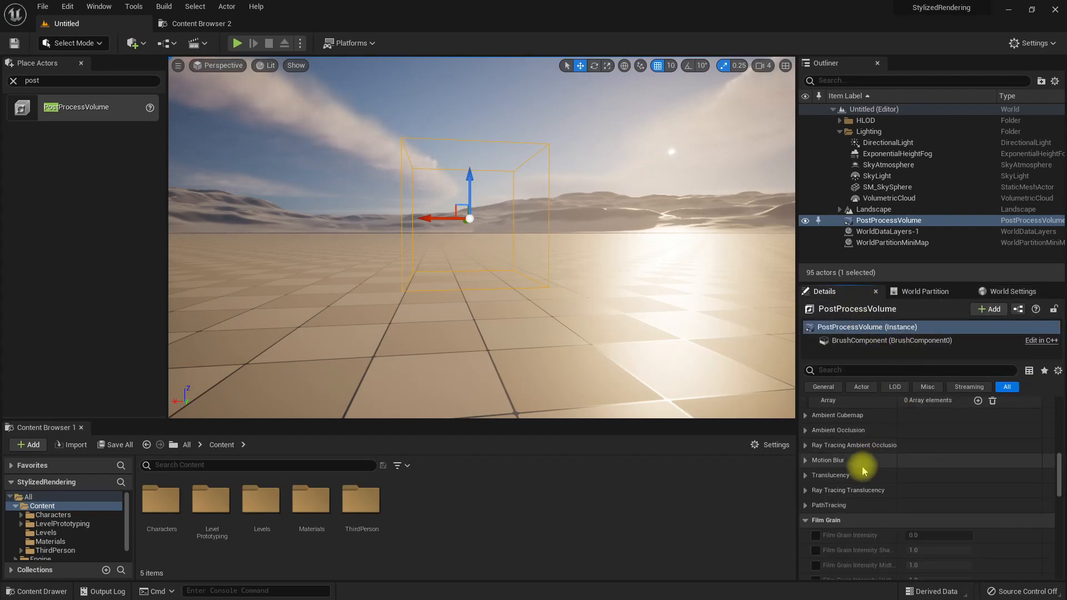
Enable Infinite Extent (Unbound) on the volume so it covers the whole world.
scroll(down, 3)
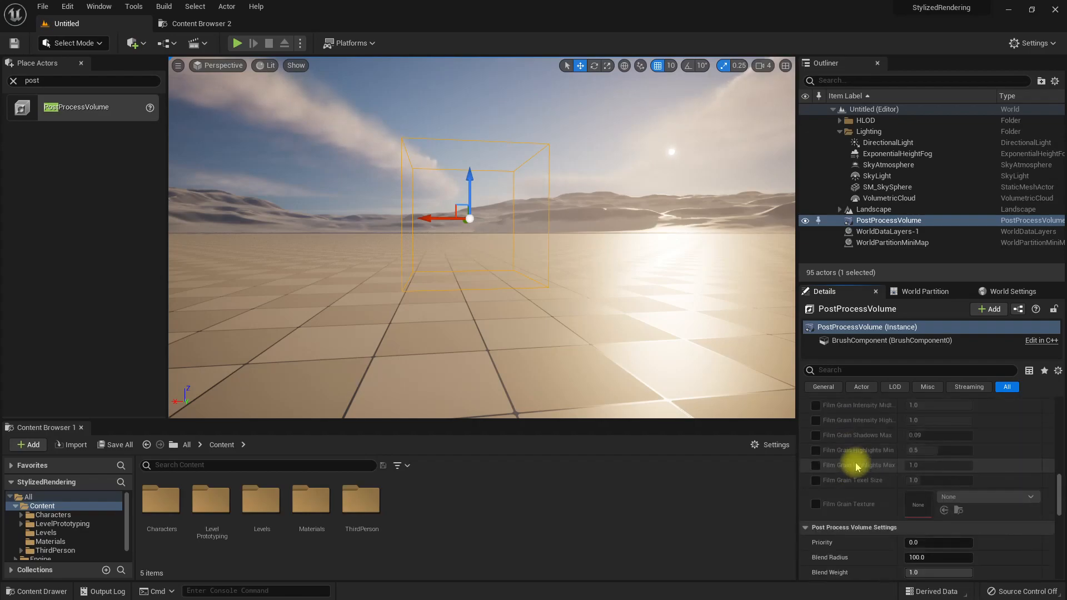
scroll(down, 3)
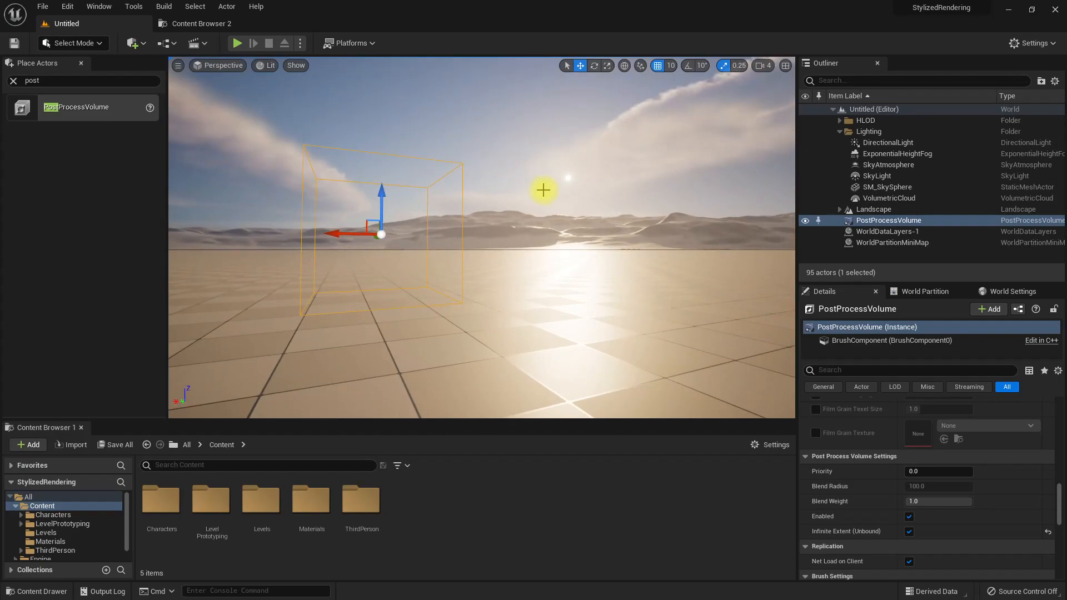
scroll(down, 3)
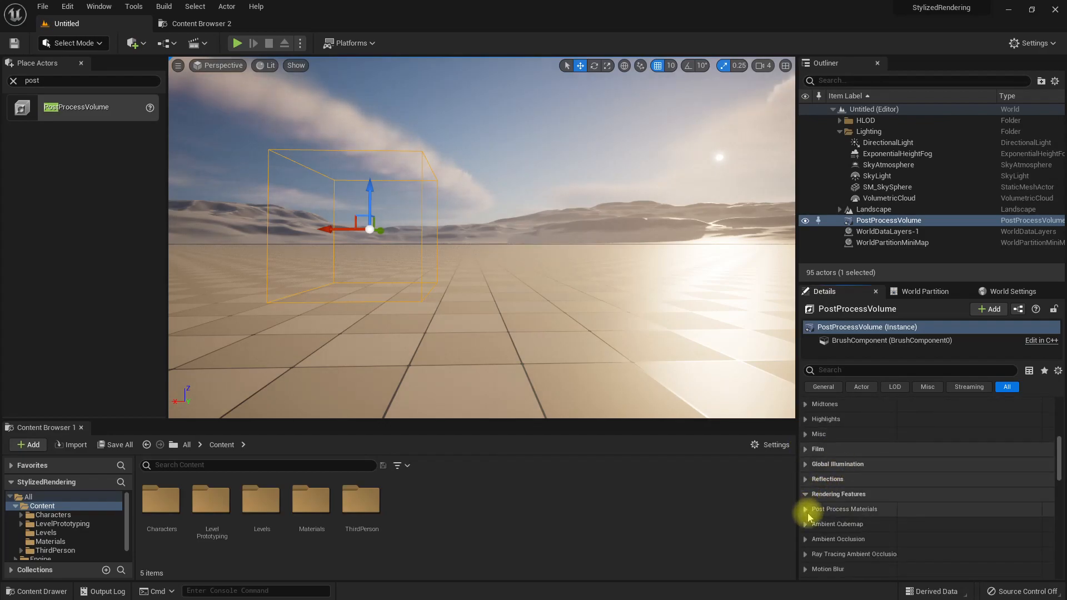
Create a material named M_PP_Drunk in the Materials folder and open it in the material editor.
click(807, 509)
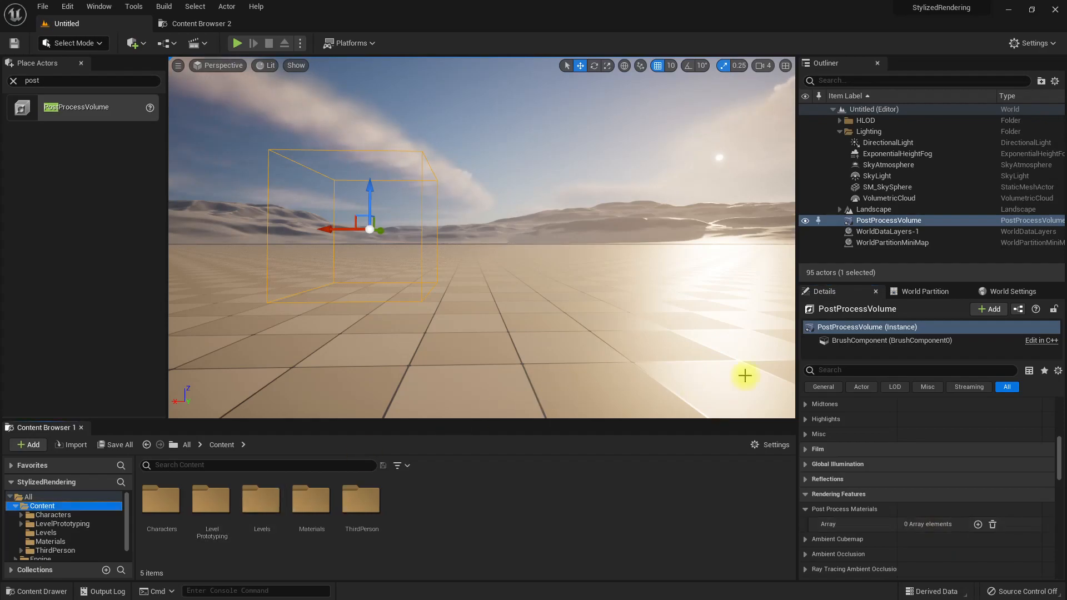
mouse_move(272, 535)
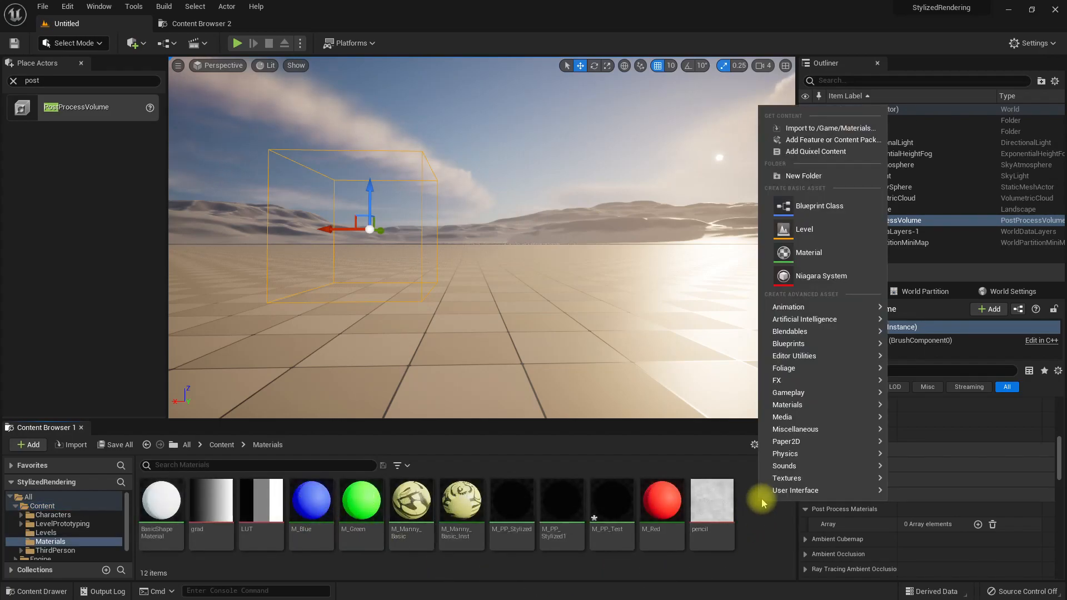
click(808, 252)
text(PP_Drunk)
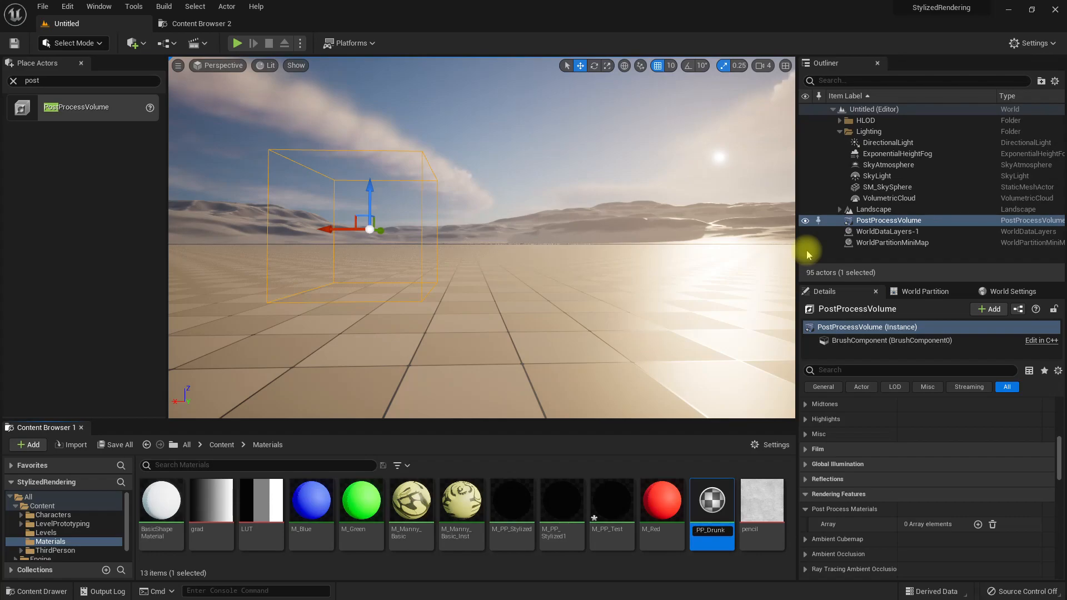
click(511, 503)
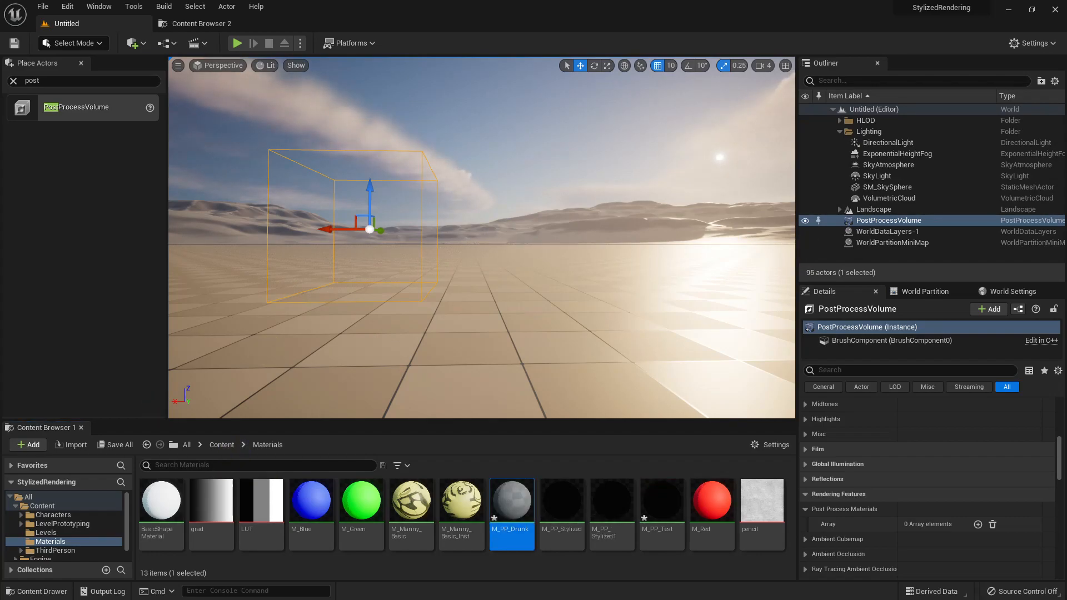
double_click(511, 501)
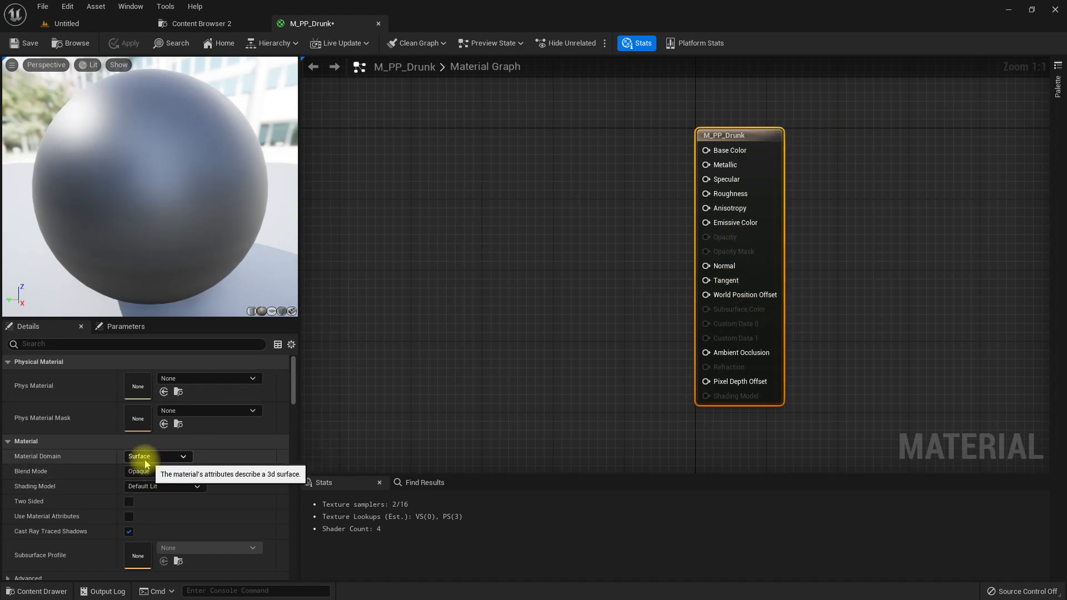
Set the Material Domain to Post Process and add a SceneTexture node to the graph.
click(158, 455)
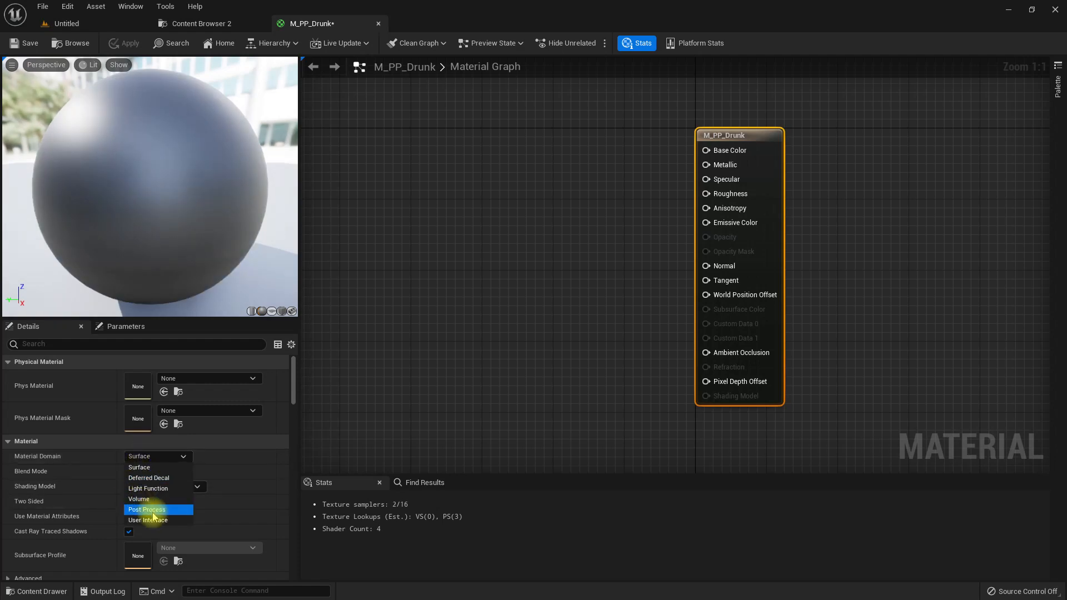
click(147, 509)
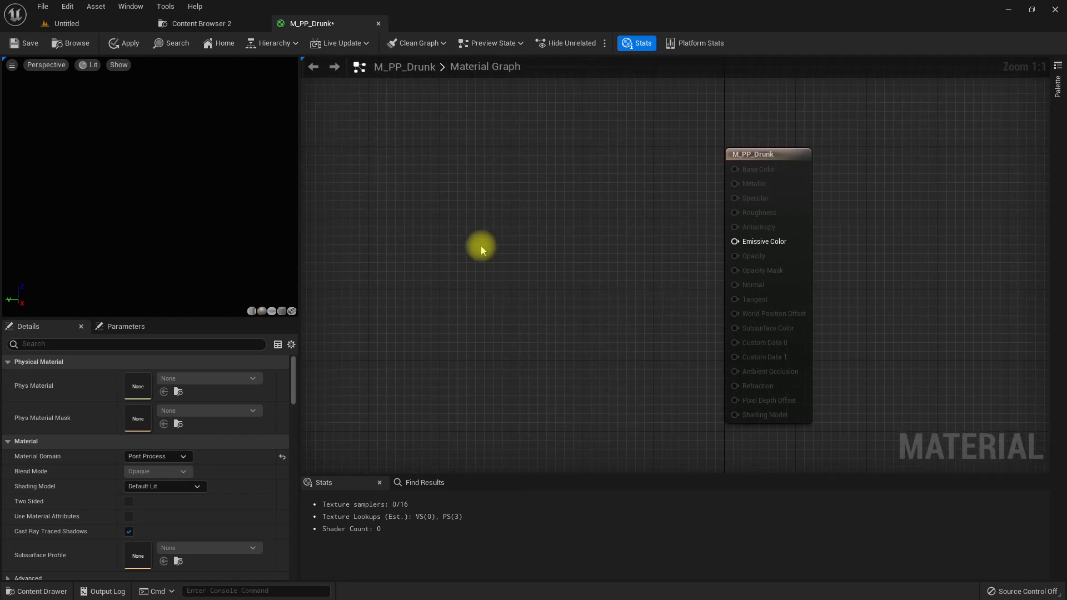
text(s)
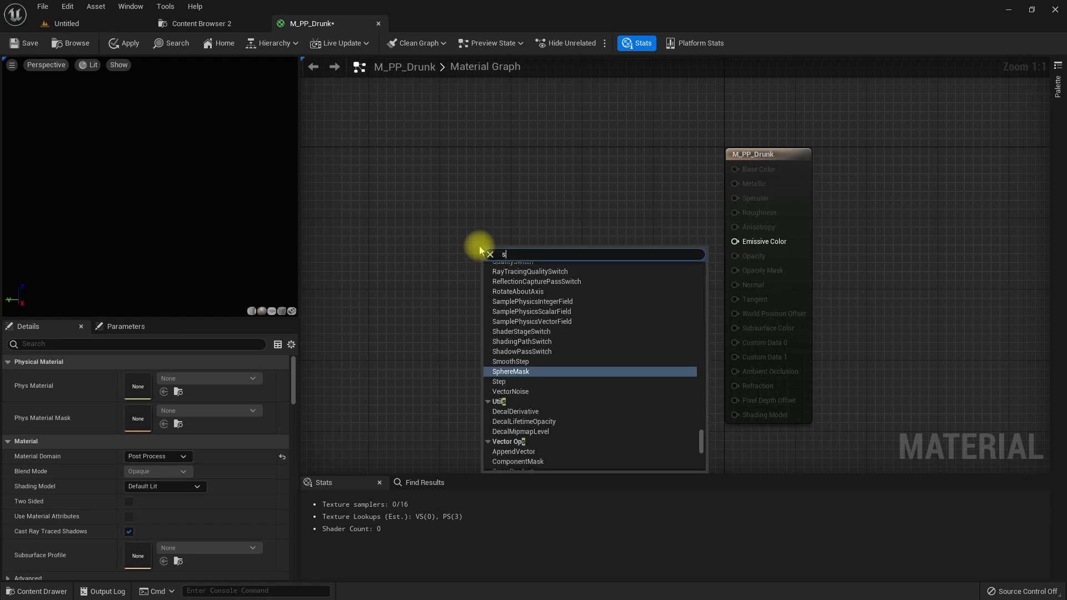
text(cenete)
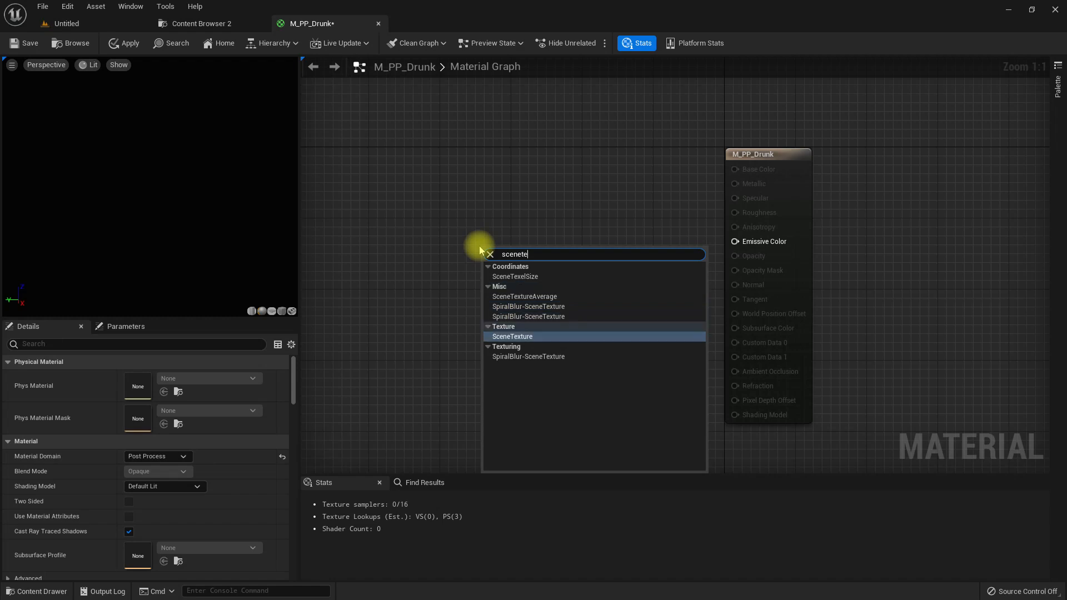
click(512, 336)
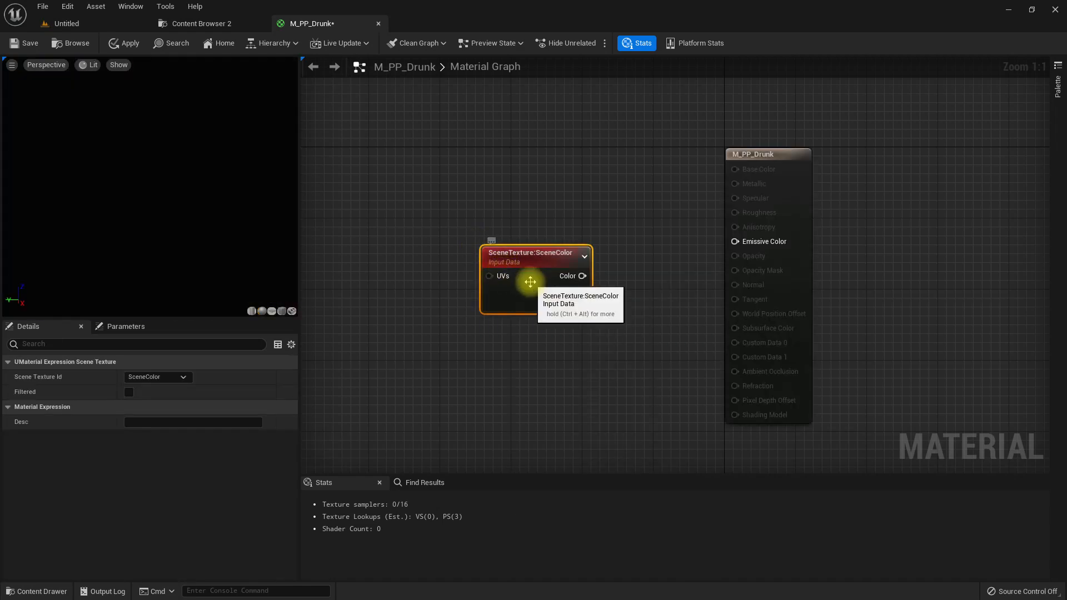
Switch the SceneTexture to PostProcessInput0 and wire its color into Emissive Color.
click(156, 376)
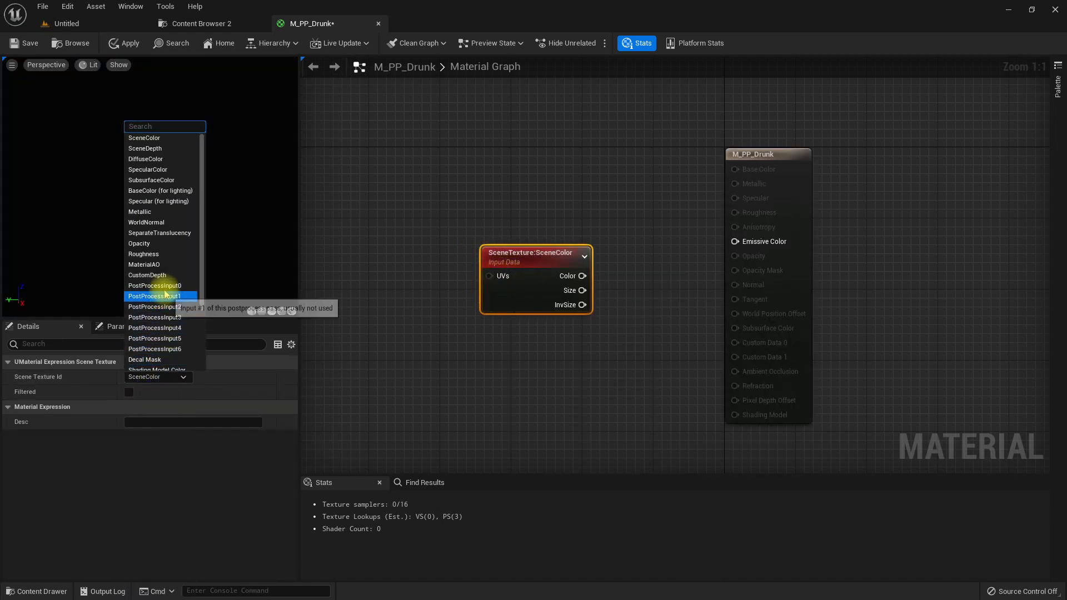
click(154, 285)
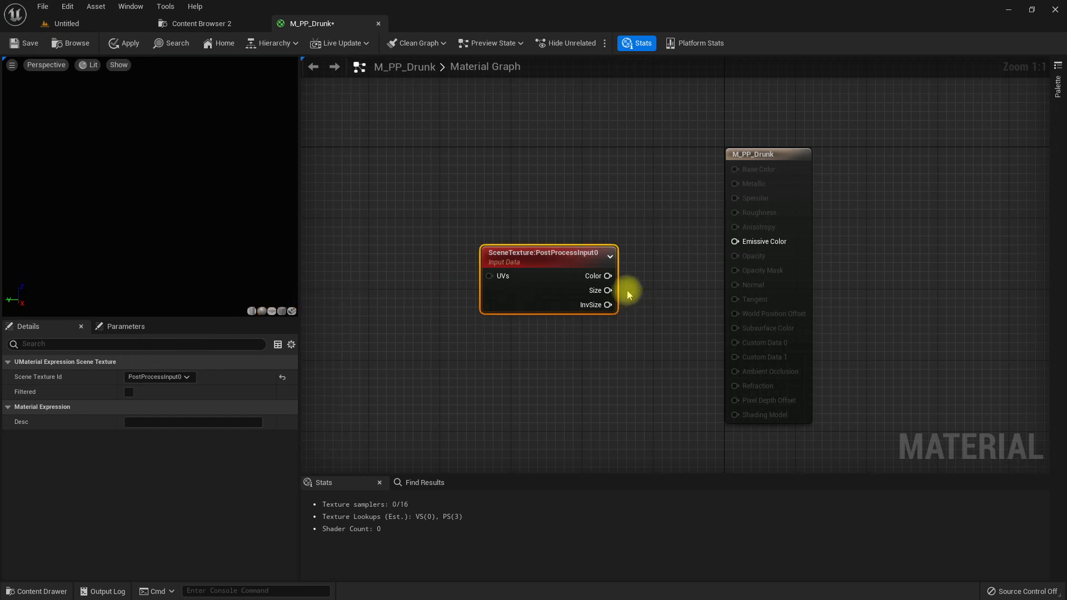
drag(610, 275, 733, 241)
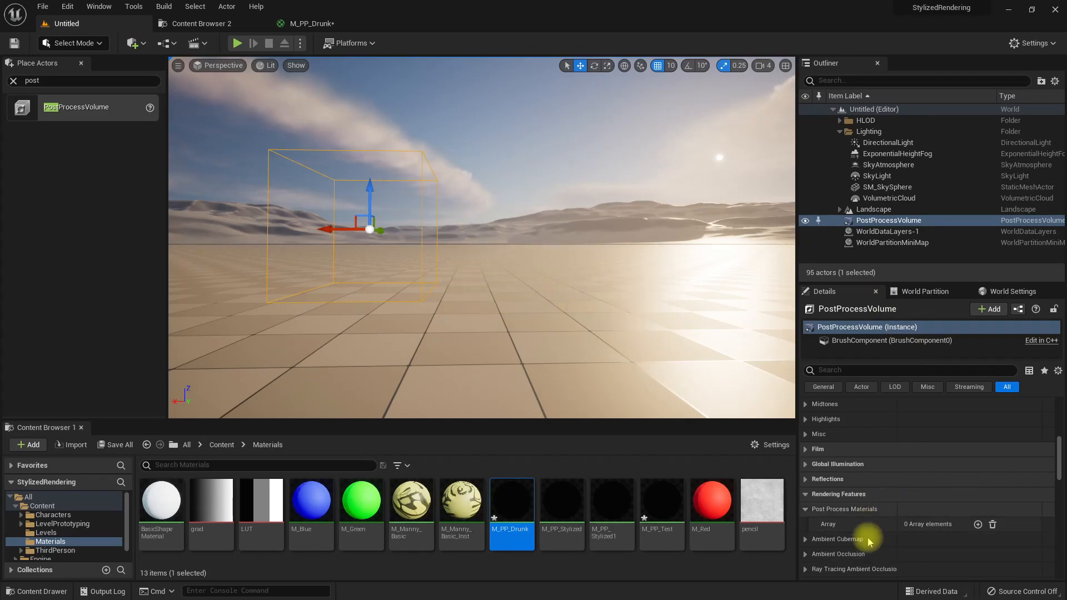
mouse_move(978, 523)
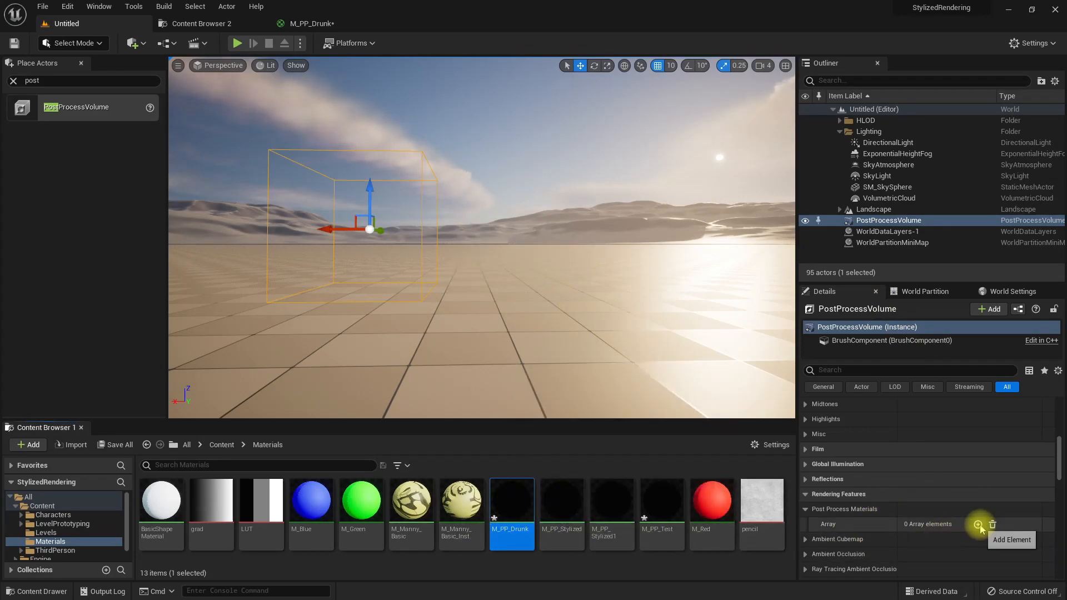
Assign M_PP_Drunk to the PostProcessVolume's Post Process Materials array.
click(978, 524)
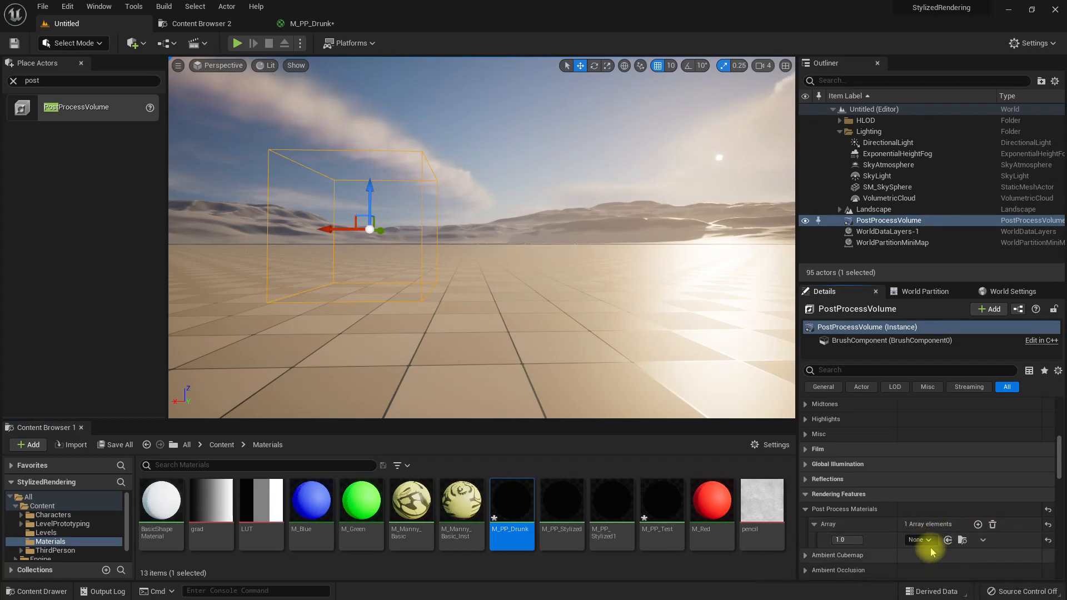
mouse_move(946, 540)
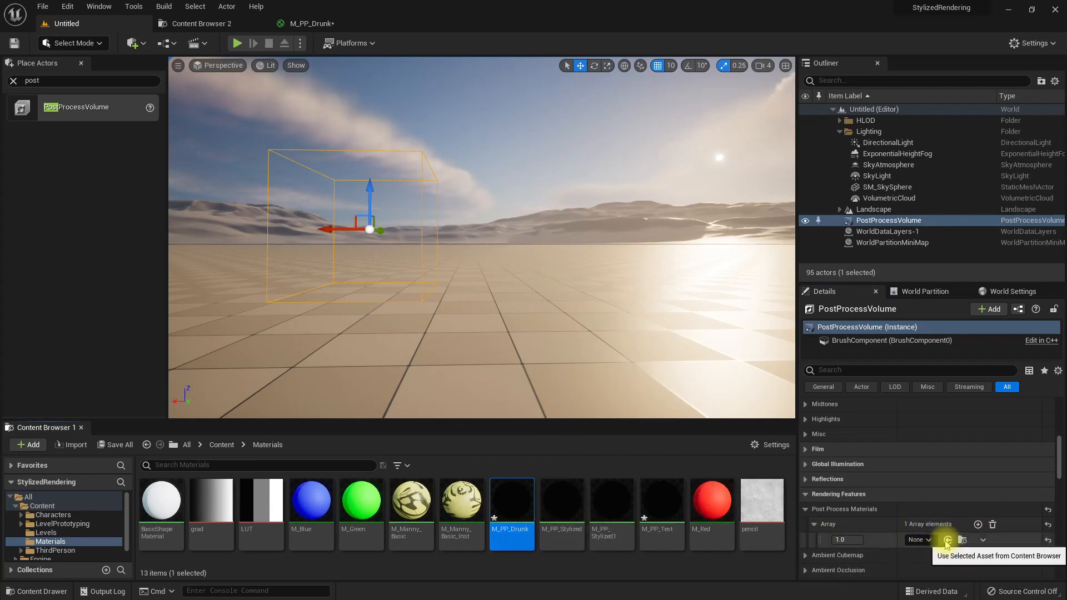
click(947, 540)
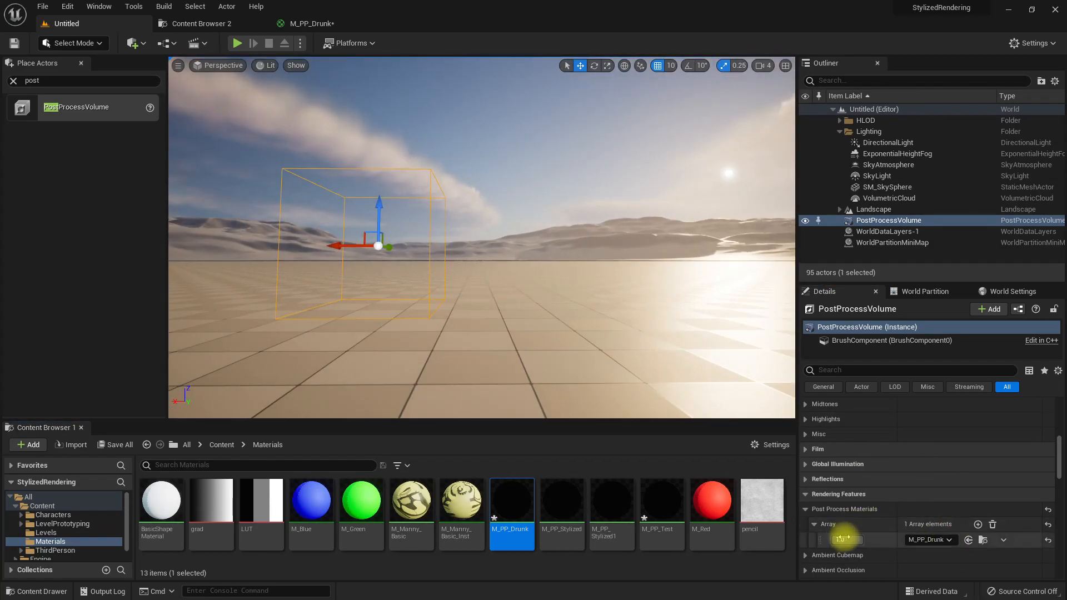
click(844, 540)
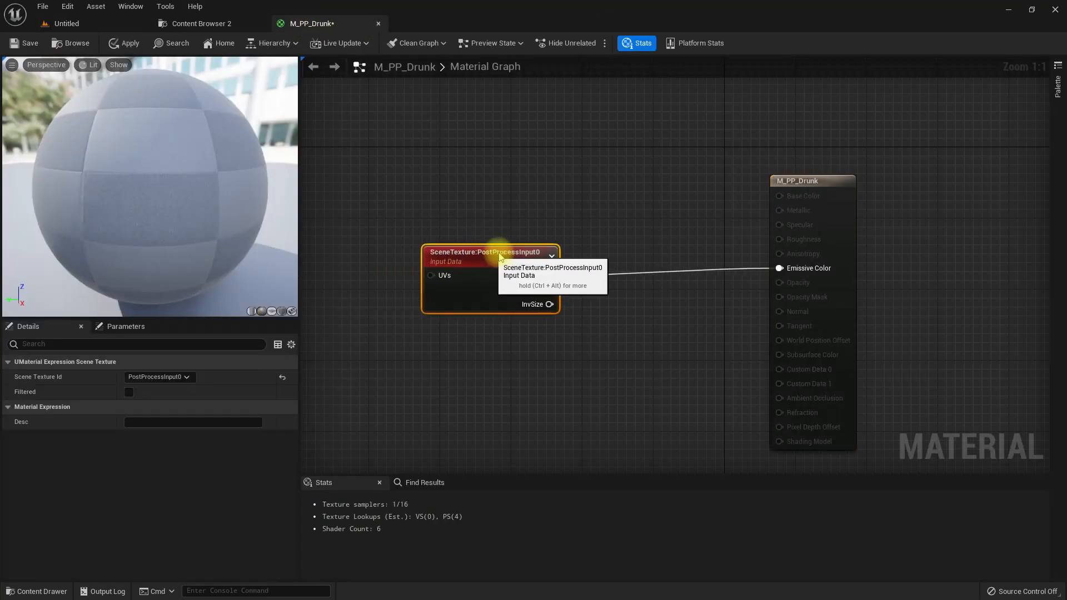
Add a ScreenPosition node feeding the SceneTexture's UVs.
click(551, 256)
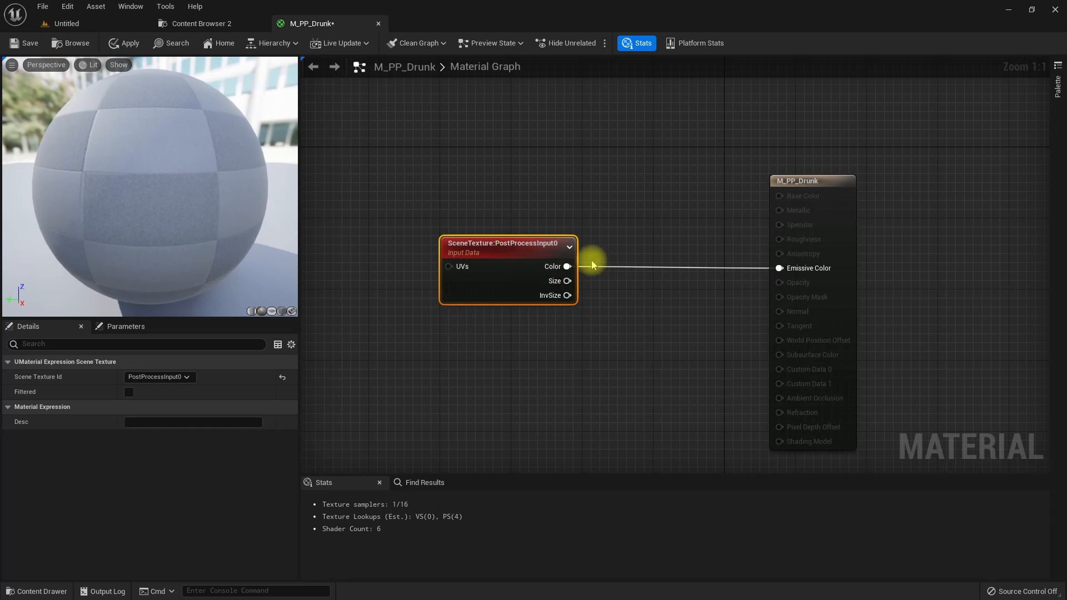
mouse_move(526, 323)
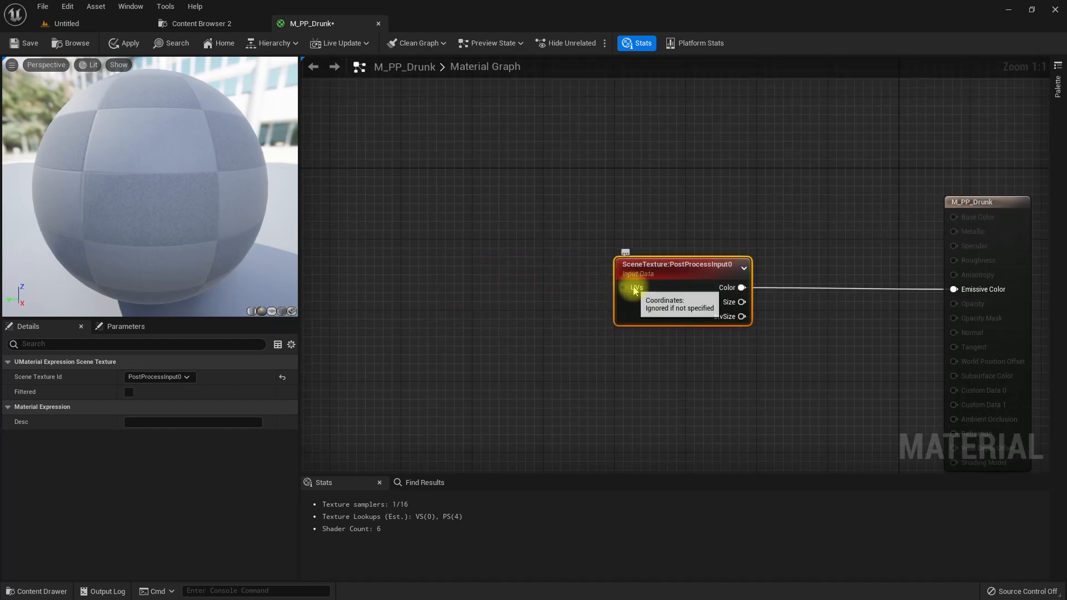
text(scree)
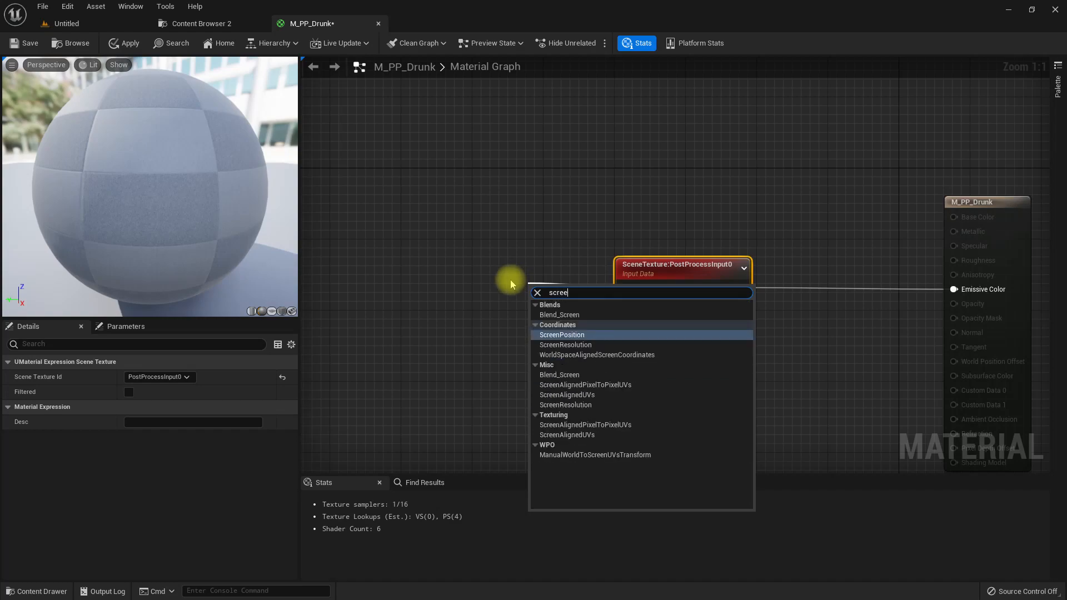
click(562, 334)
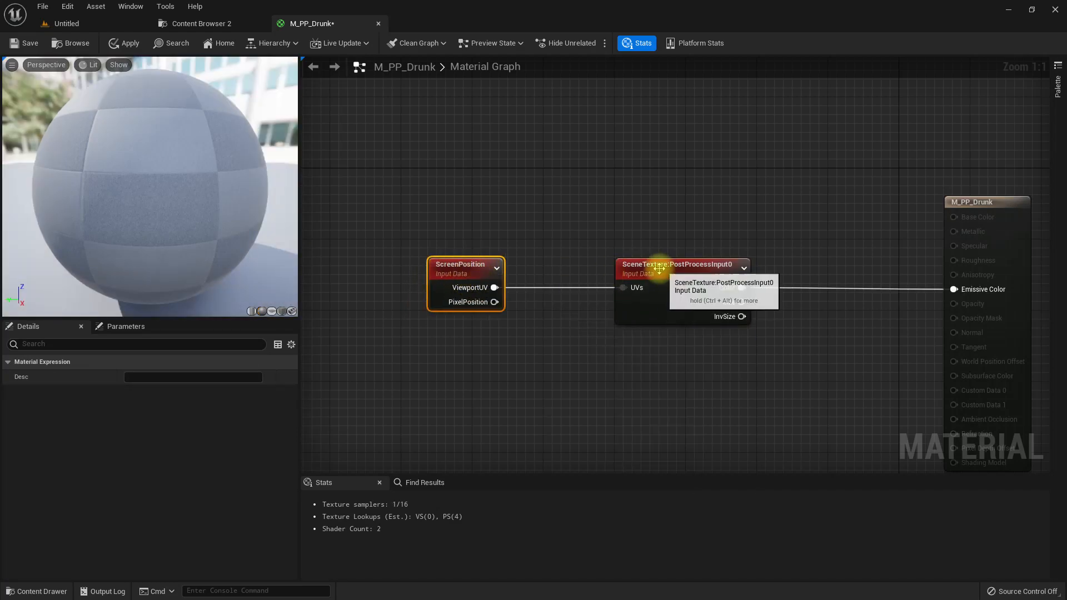
click(680, 264)
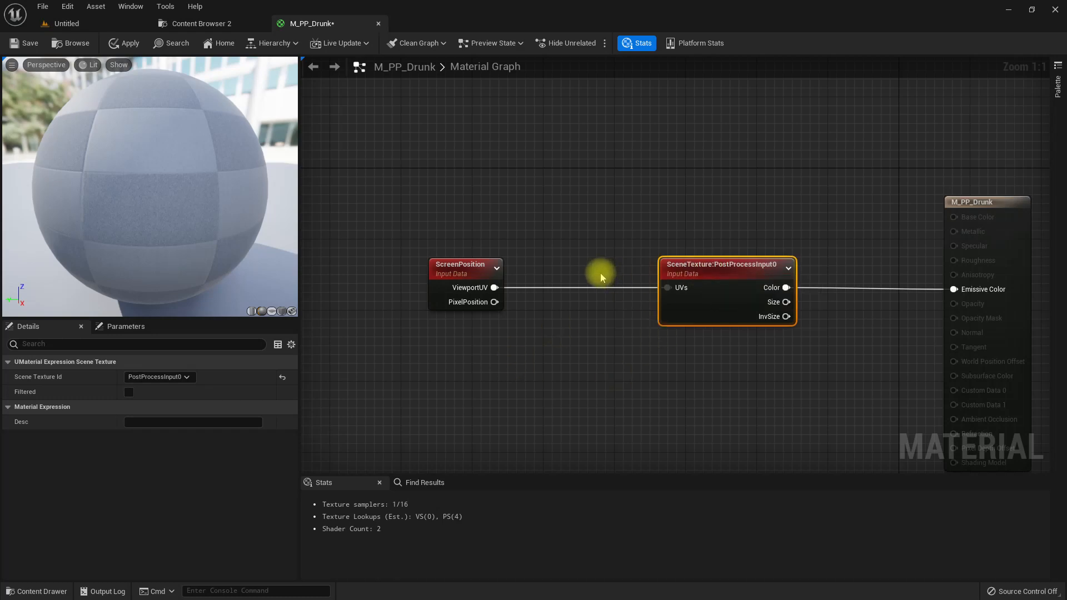
mouse_move(601, 277)
text(+)
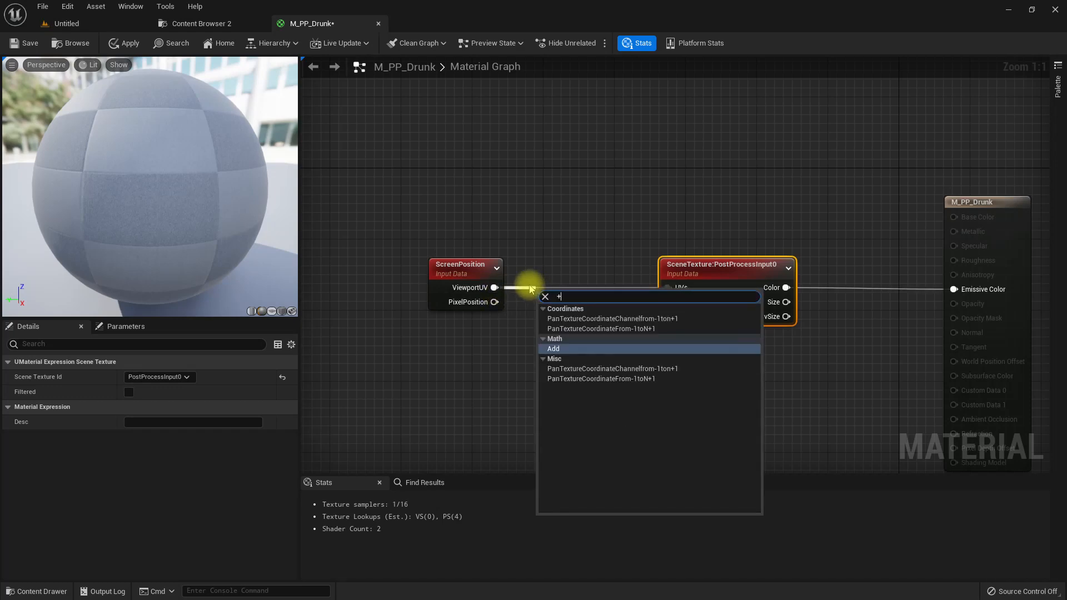
Insert an Add node with Const B 0.1 between ViewportUV and the UVs pin.
click(553, 348)
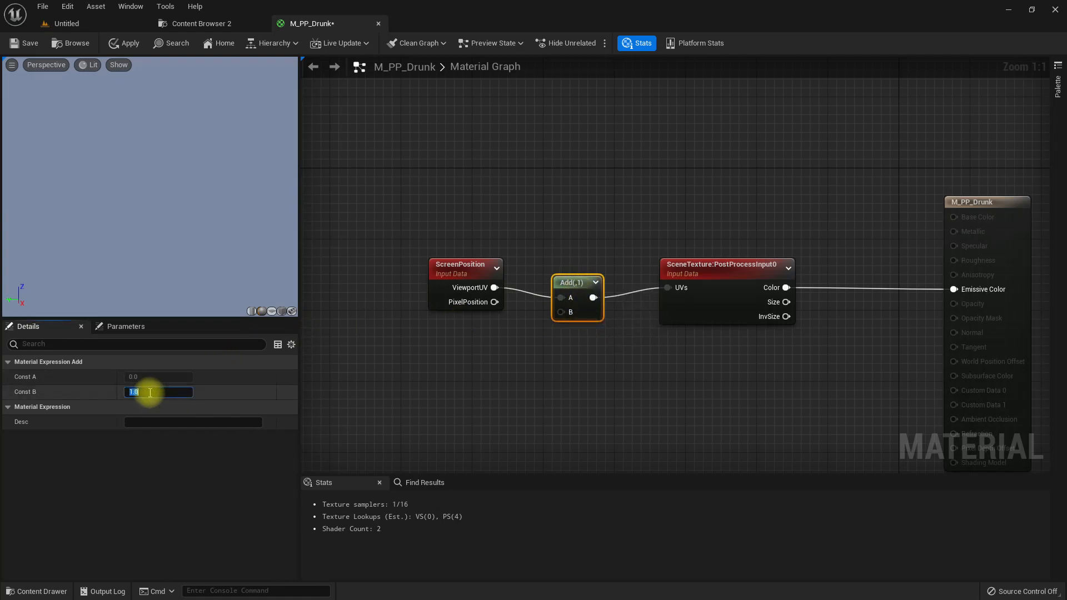
text(0.1)
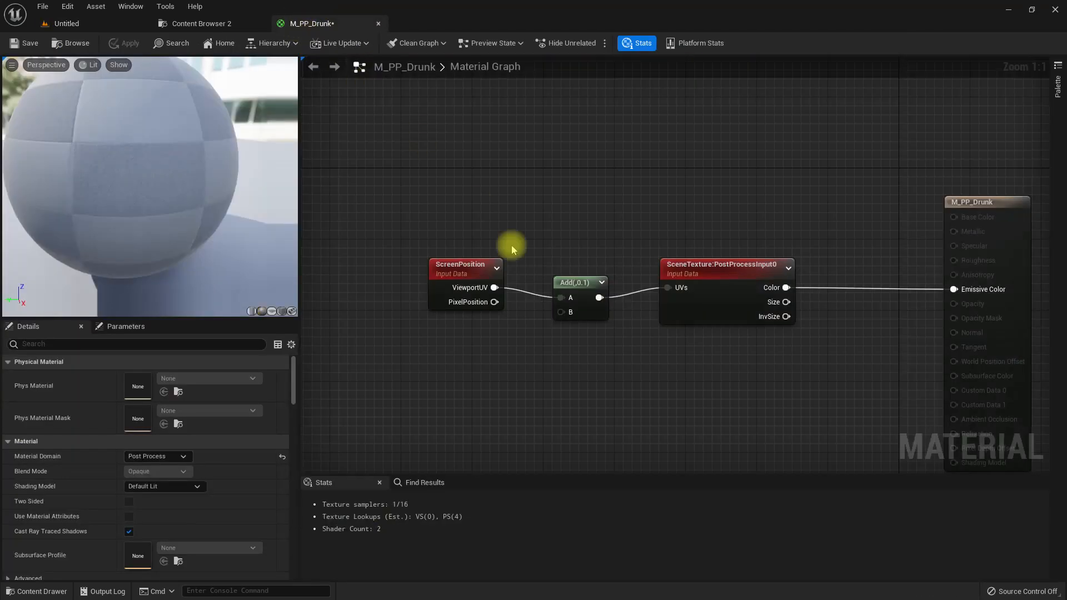
click(465, 265)
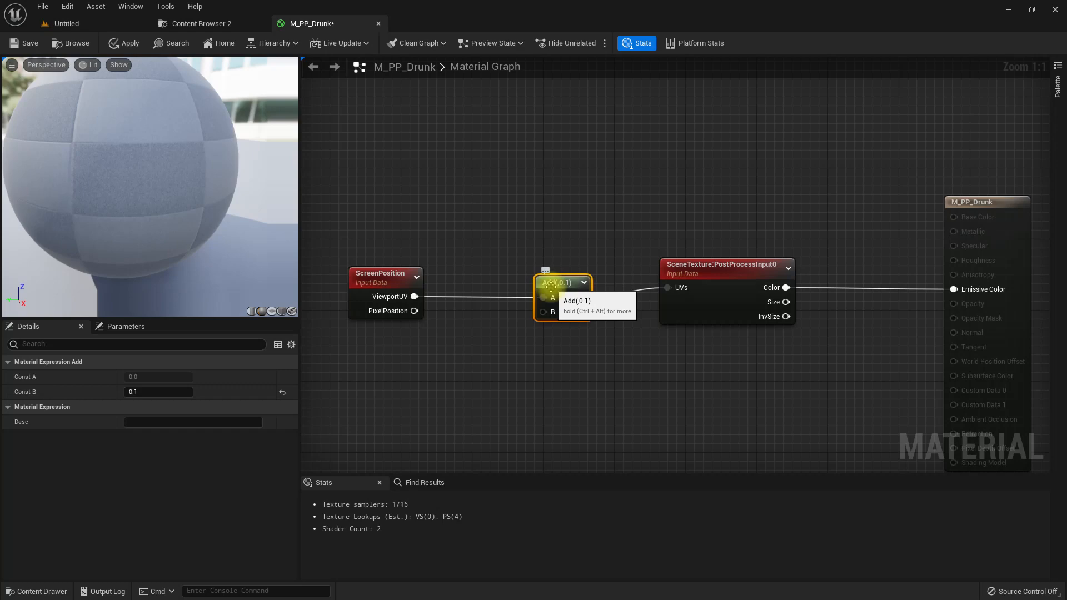
mouse_move(516, 279)
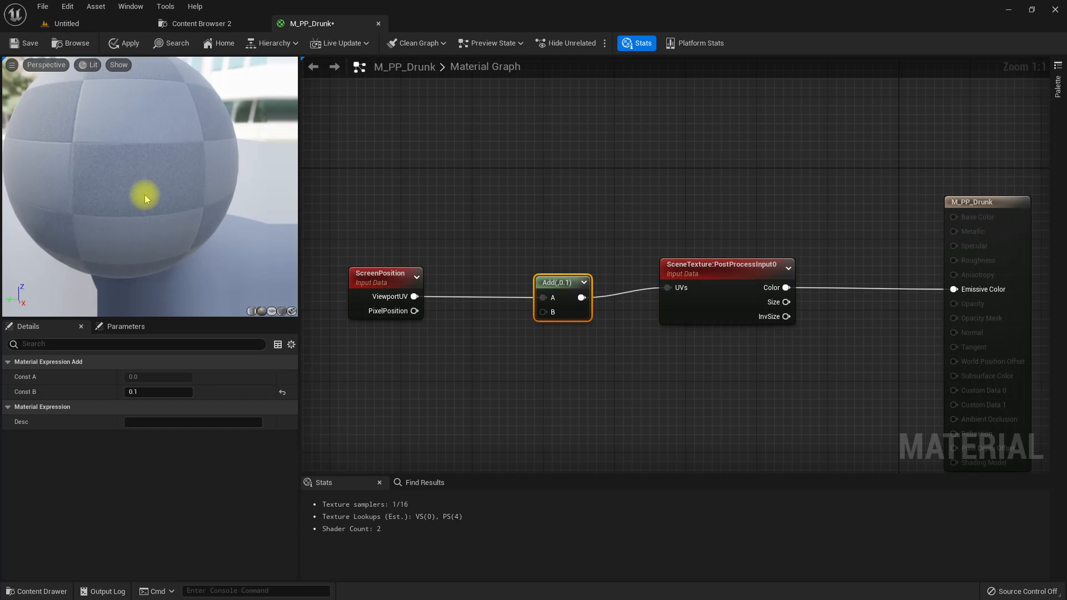
Add a Texture Sample node and search the texture picker for 'noise', widening the content it shows.
right_click(526, 331)
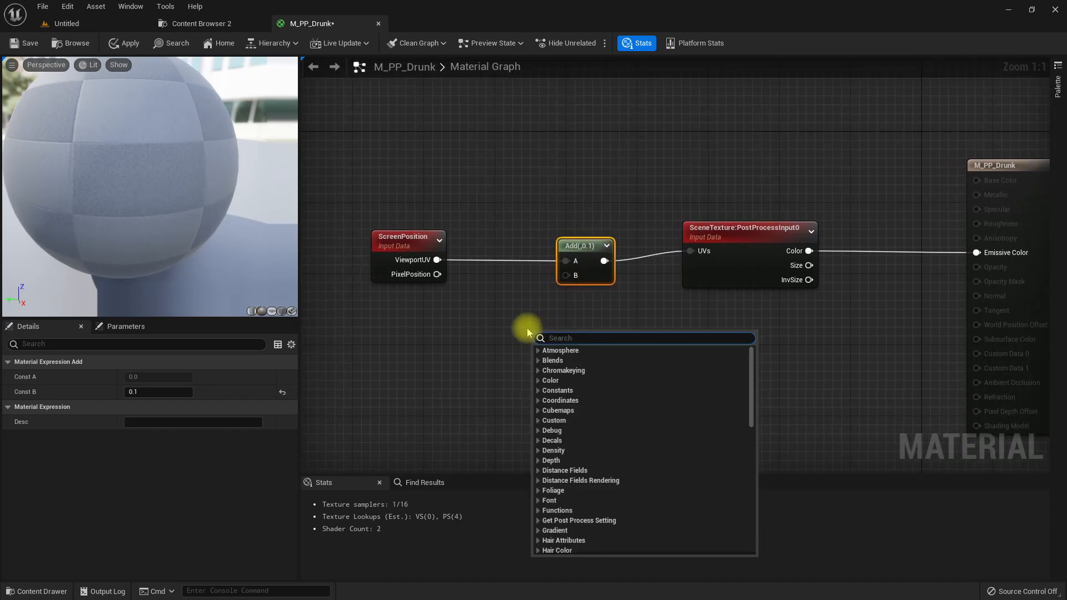
text(textu)
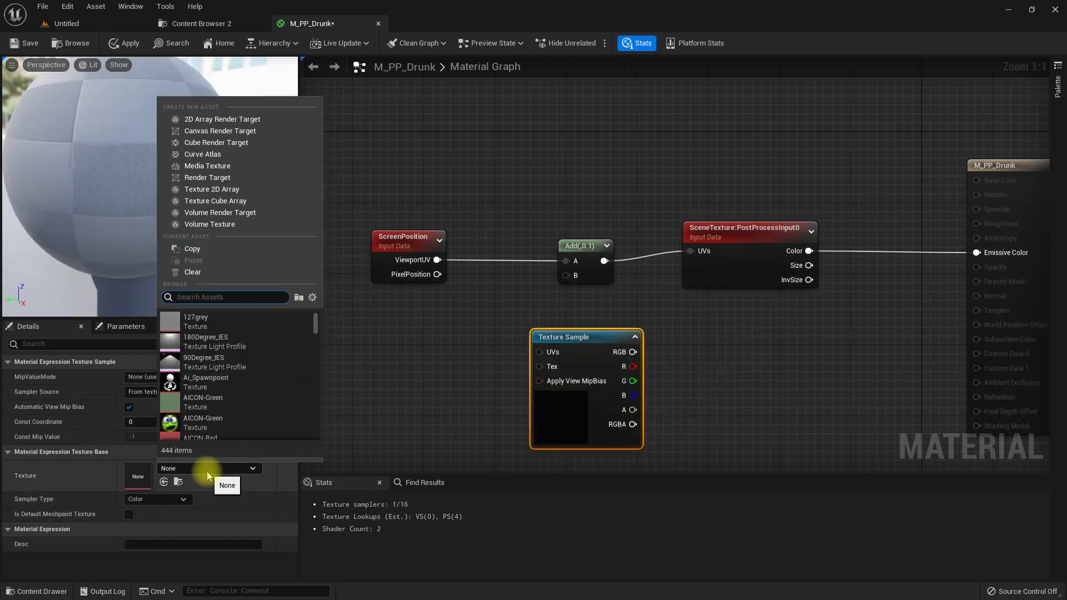
text(noise)
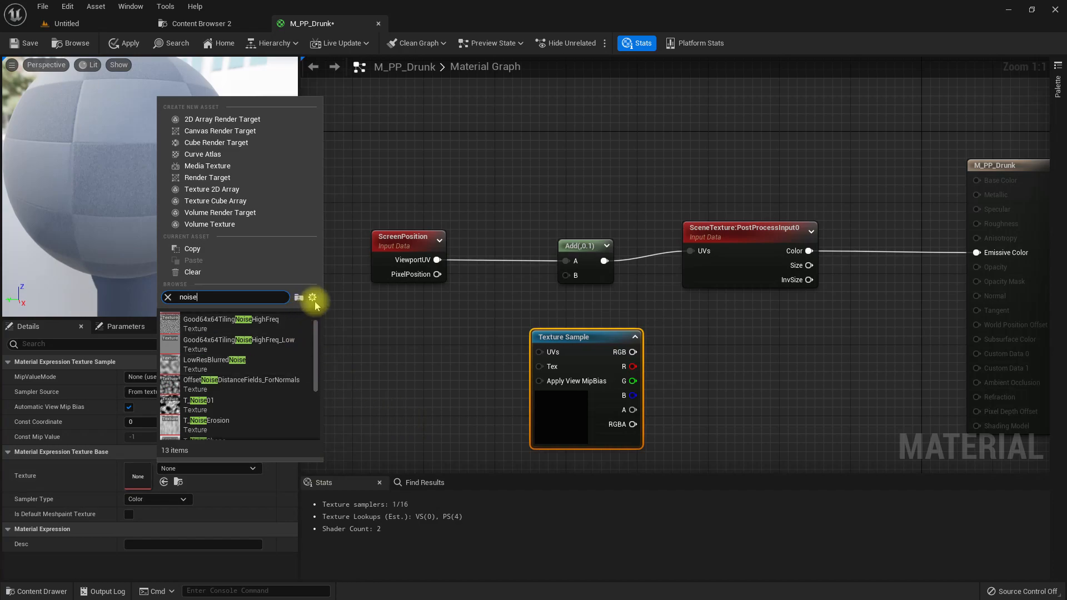
click(311, 298)
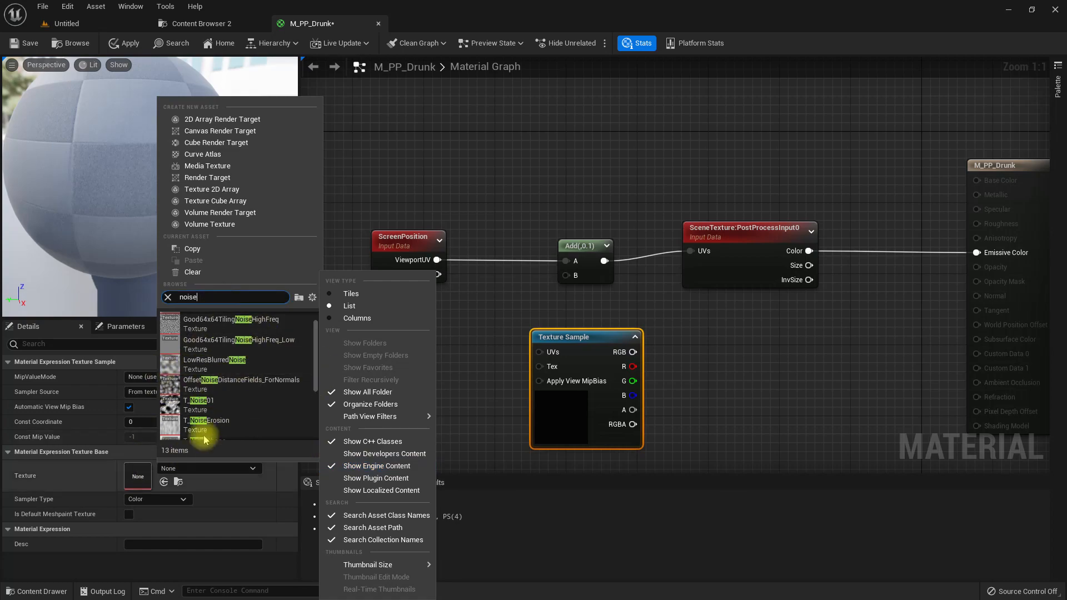
click(201, 23)
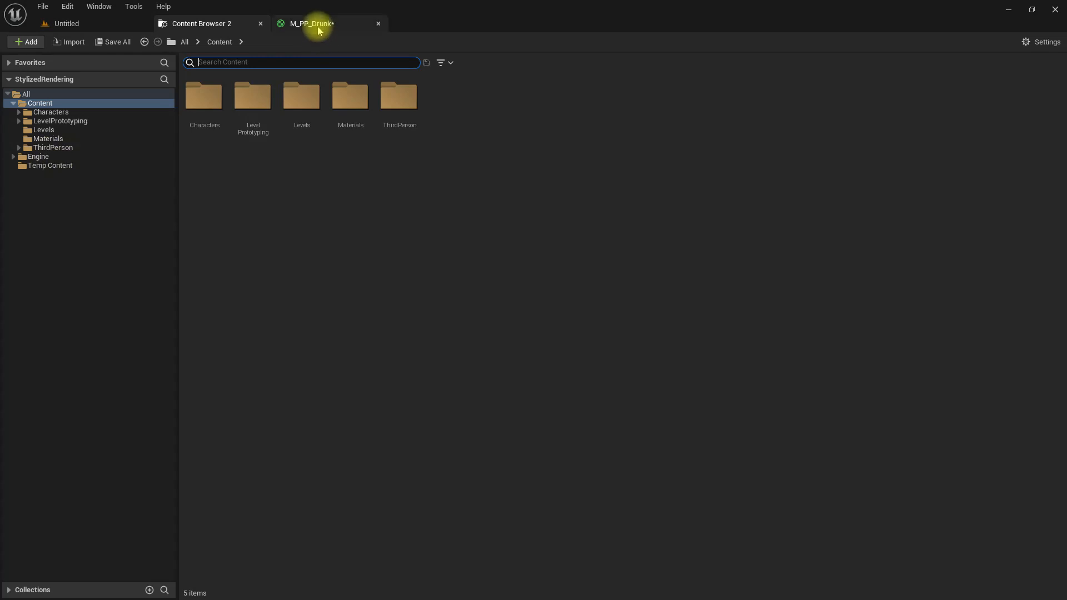
Assign LowResBlurredNoise as the Texture Sample's texture.
click(1044, 41)
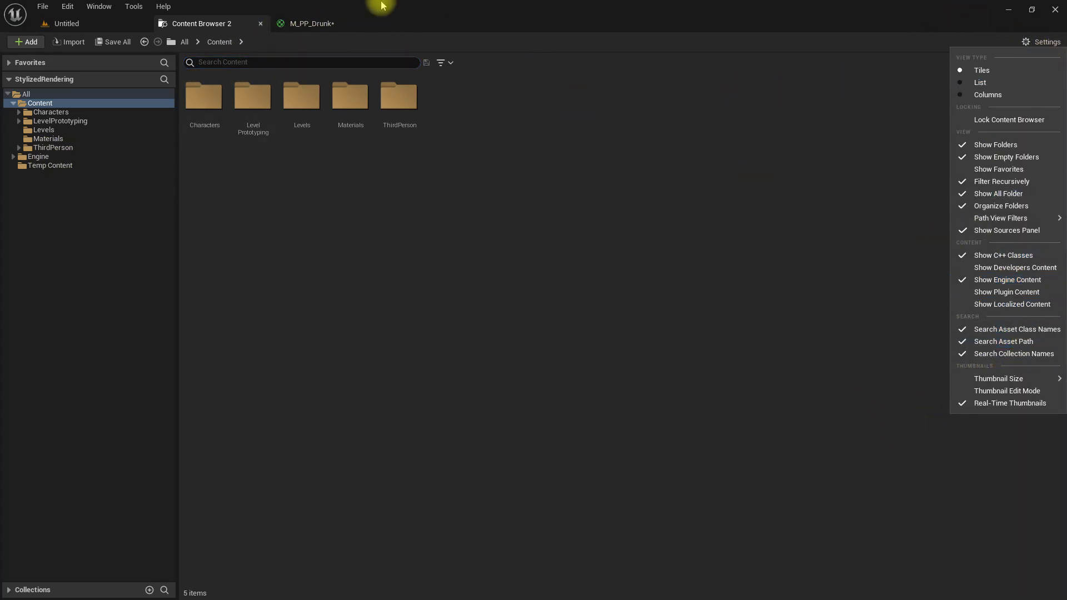
click(311, 24)
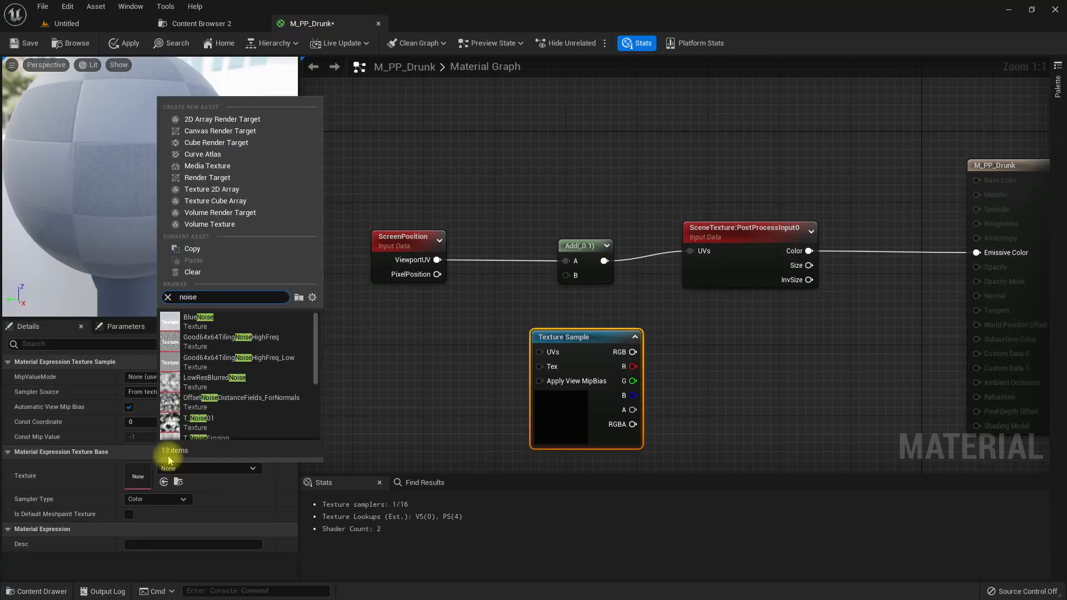
scroll(down, 3)
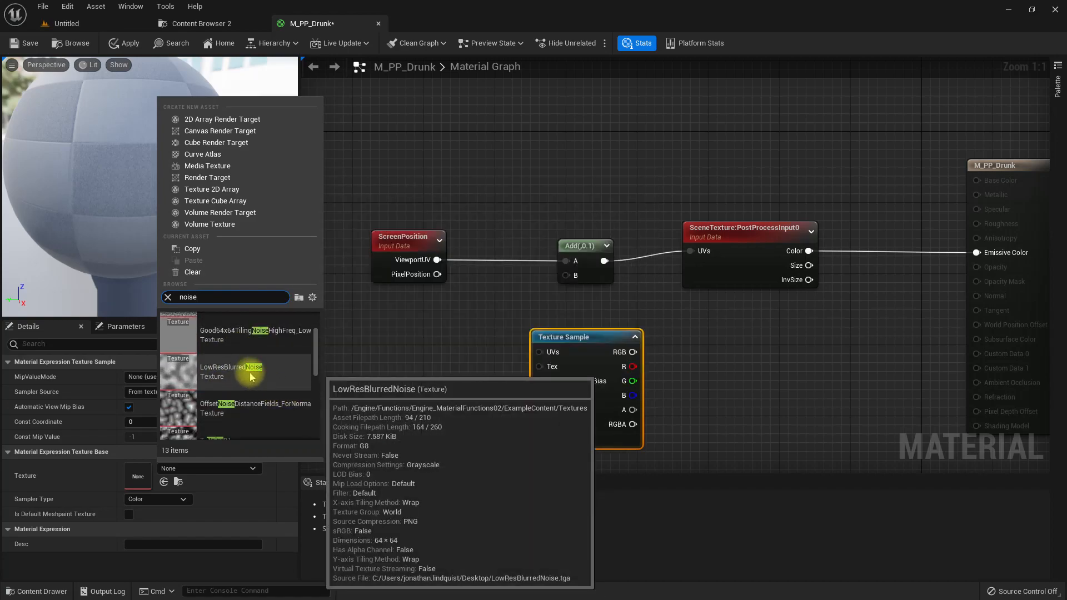
click(231, 367)
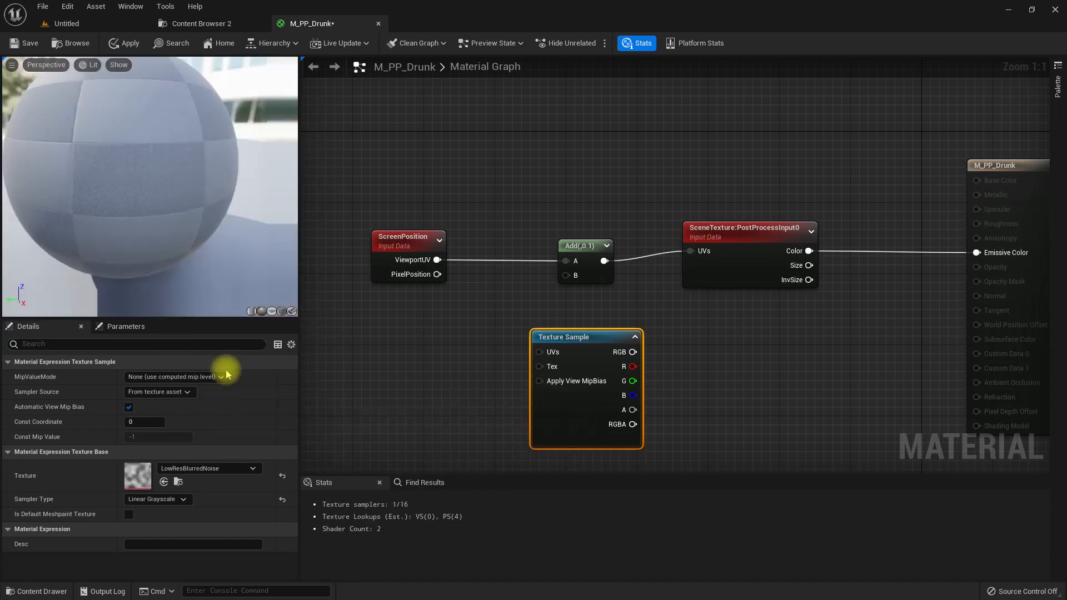
mouse_move(566, 345)
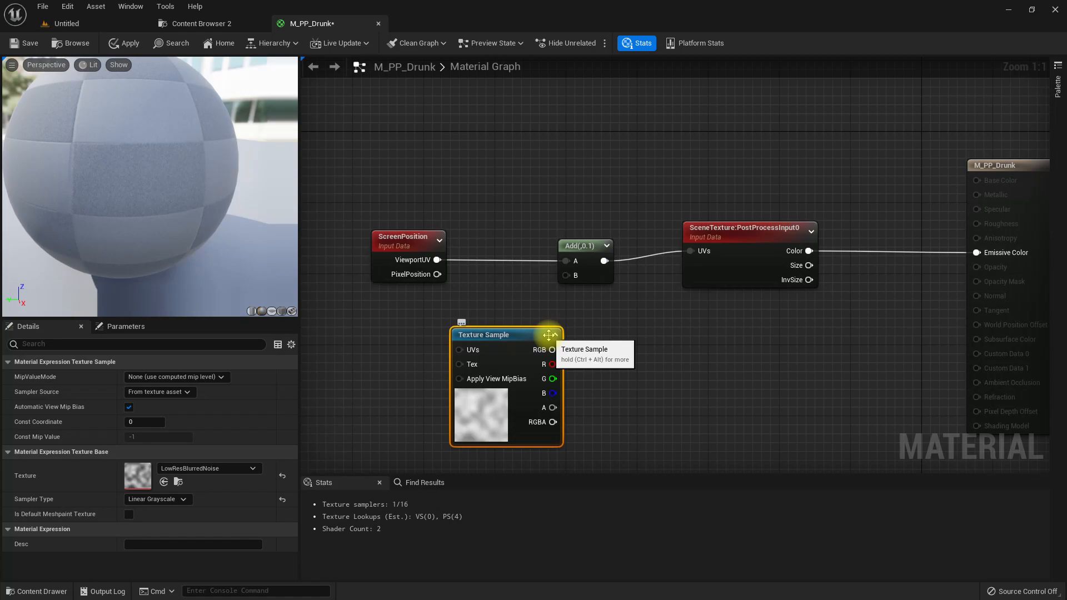
mouse_move(619, 340)
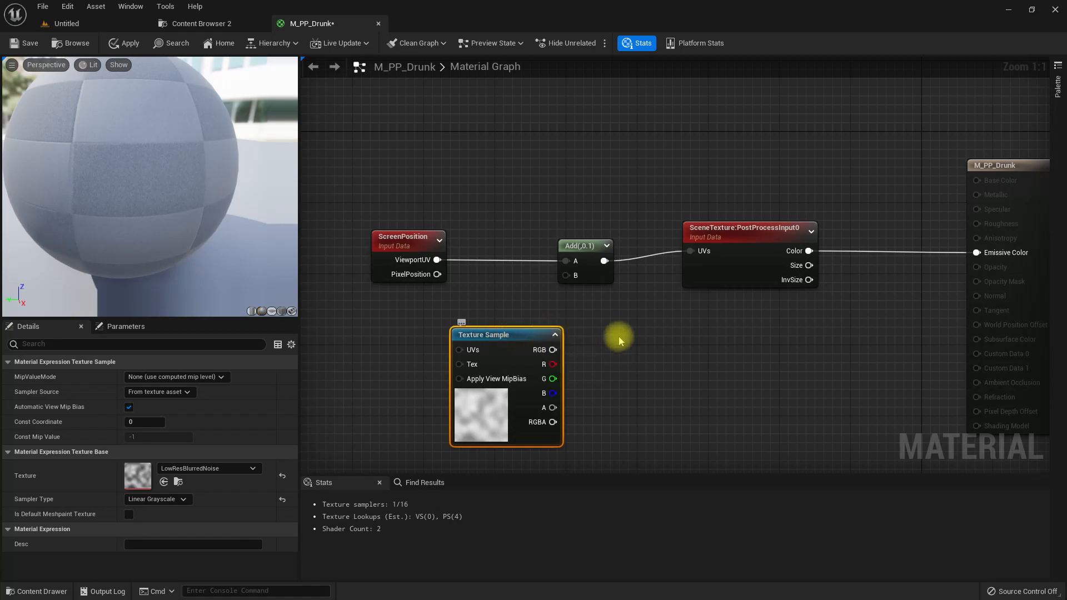
Mask the noise to R,G, multiply it, and feed the result into the Add node's B input.
scroll(down, 3)
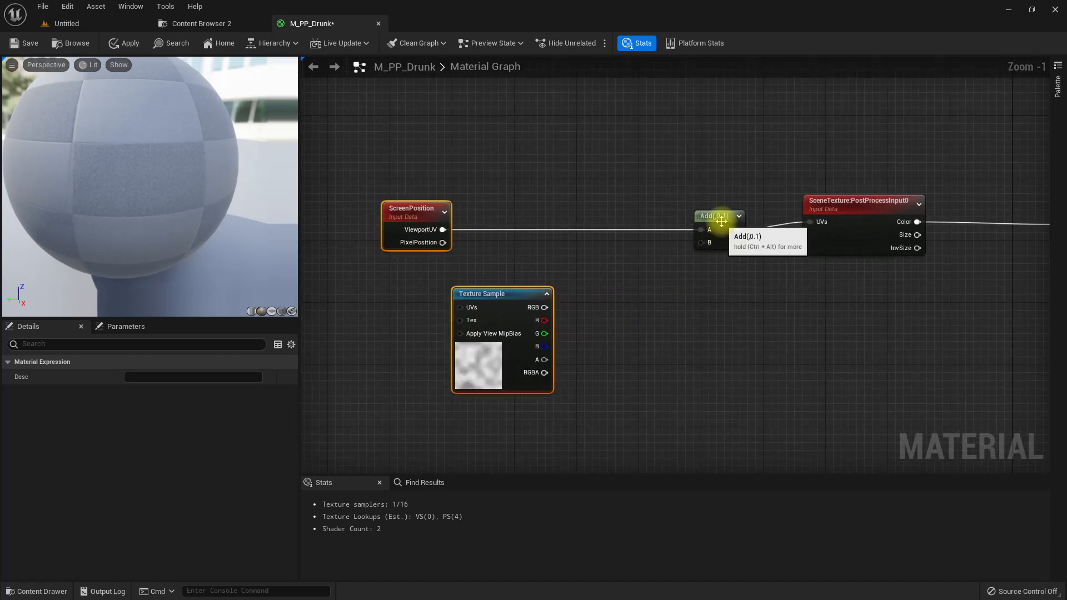
click(712, 216)
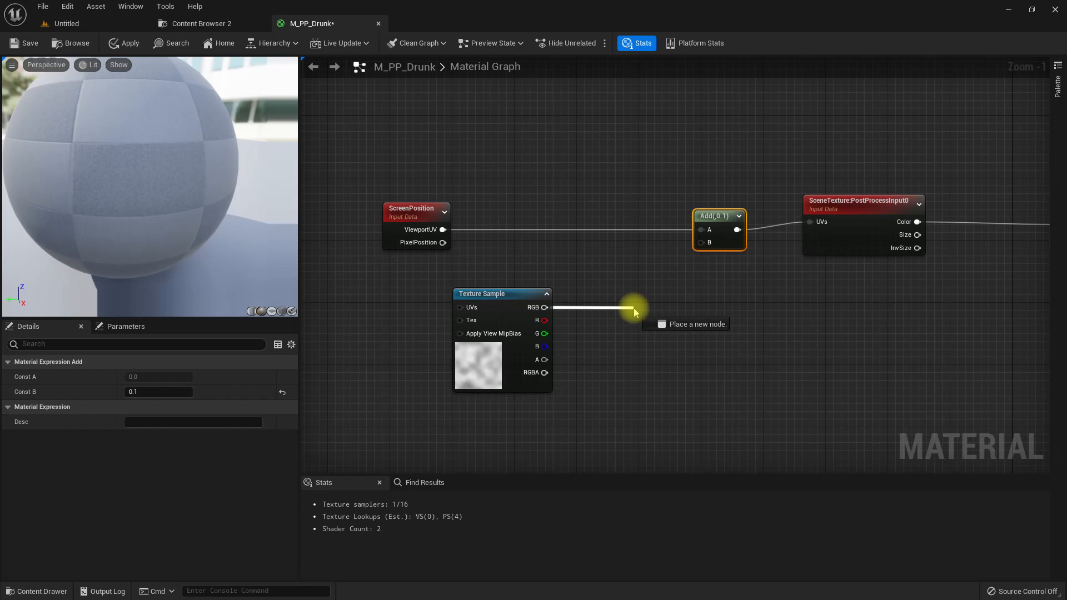
text(compos)
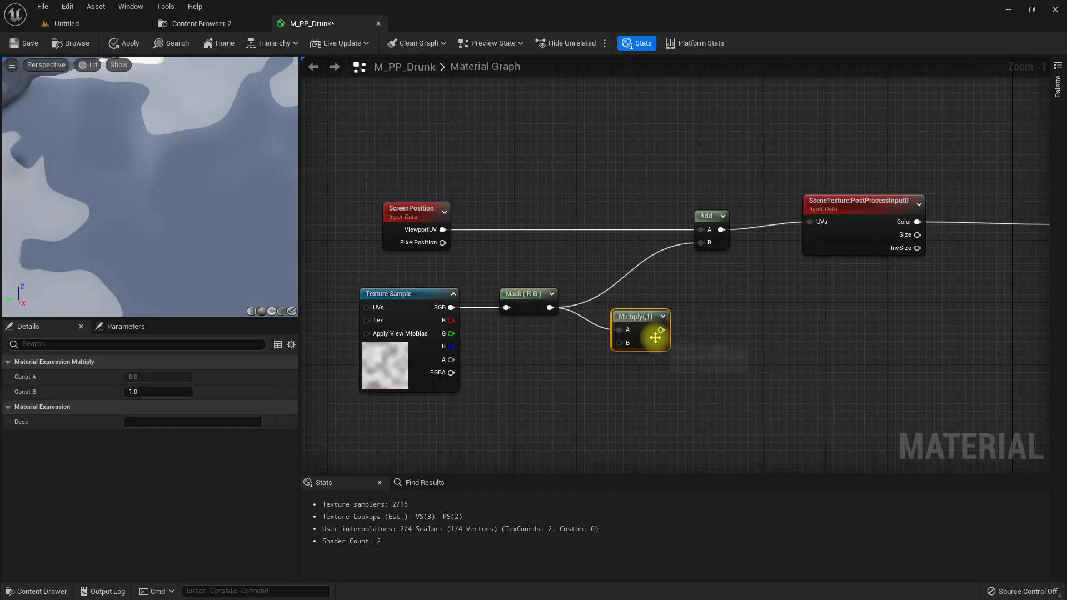
drag(660, 329, 707, 244)
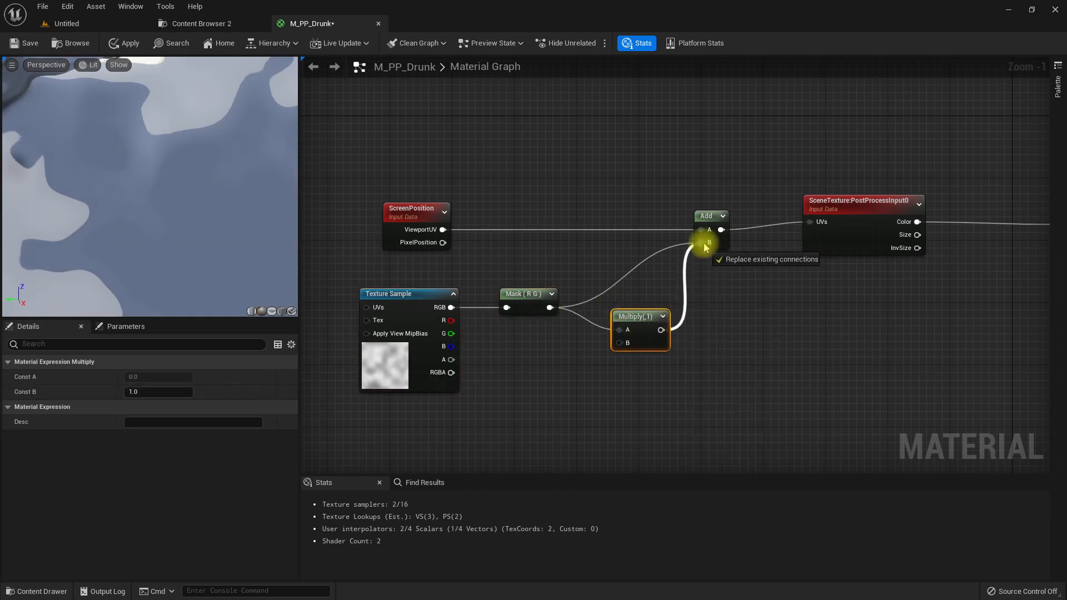
Try distortion strengths of 0.1 and 0.2 on the Multiply node.
click(157, 391)
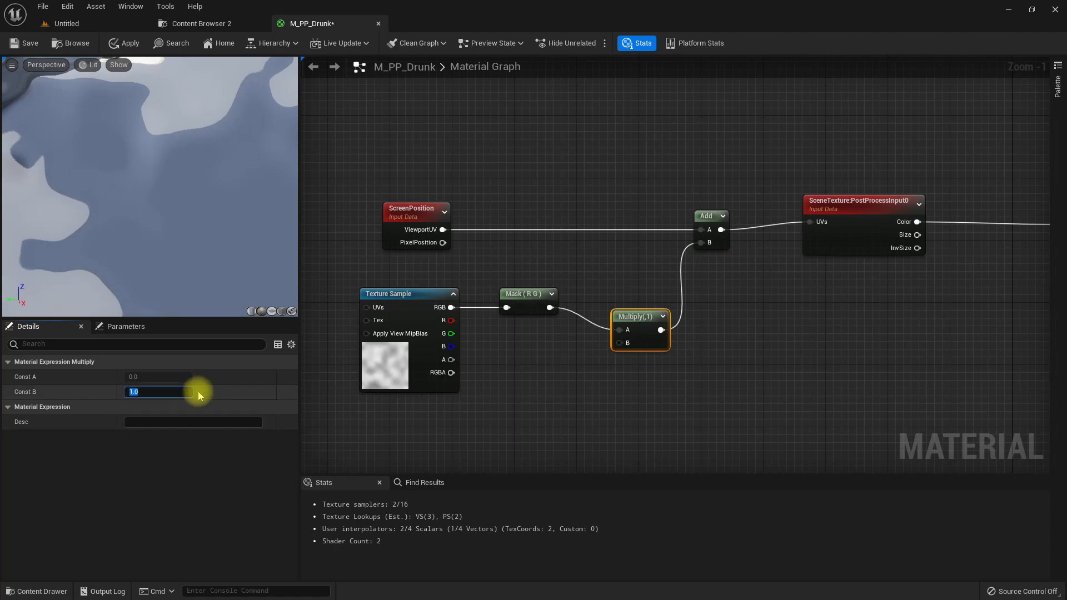
text(0.1)
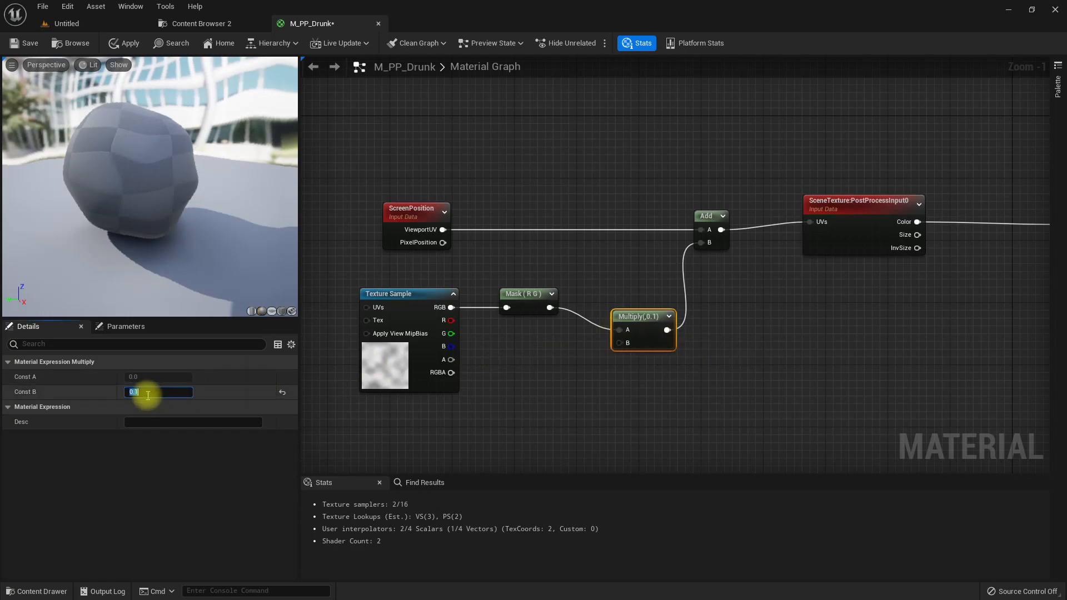
text(0.2)
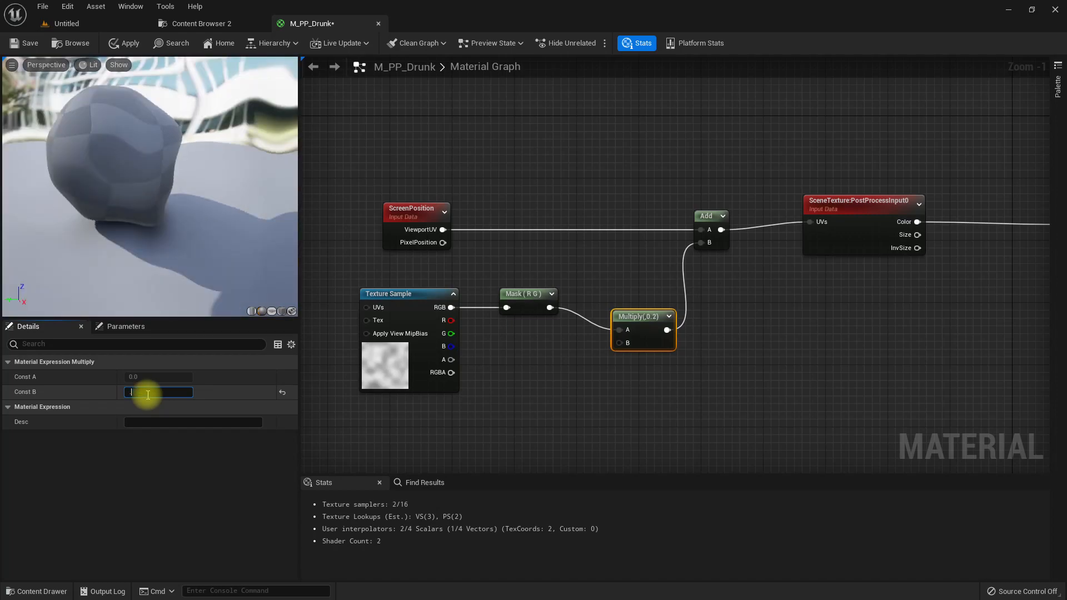
Insert a 0.5 Subtract after the mask to centre the noise before the Multiply.
text(0.1)
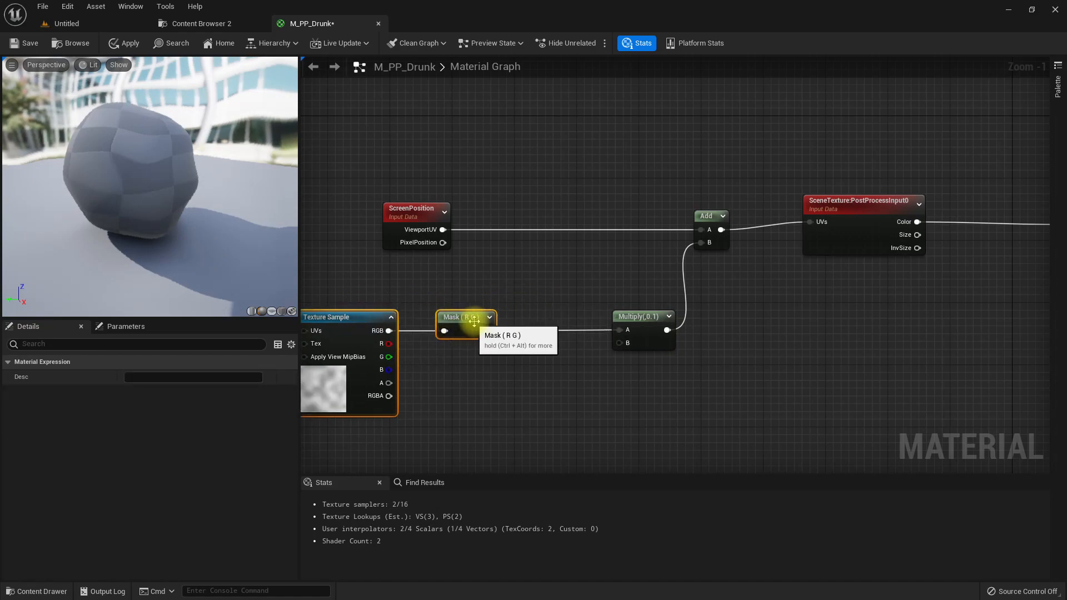
mouse_move(512, 329)
text(-)
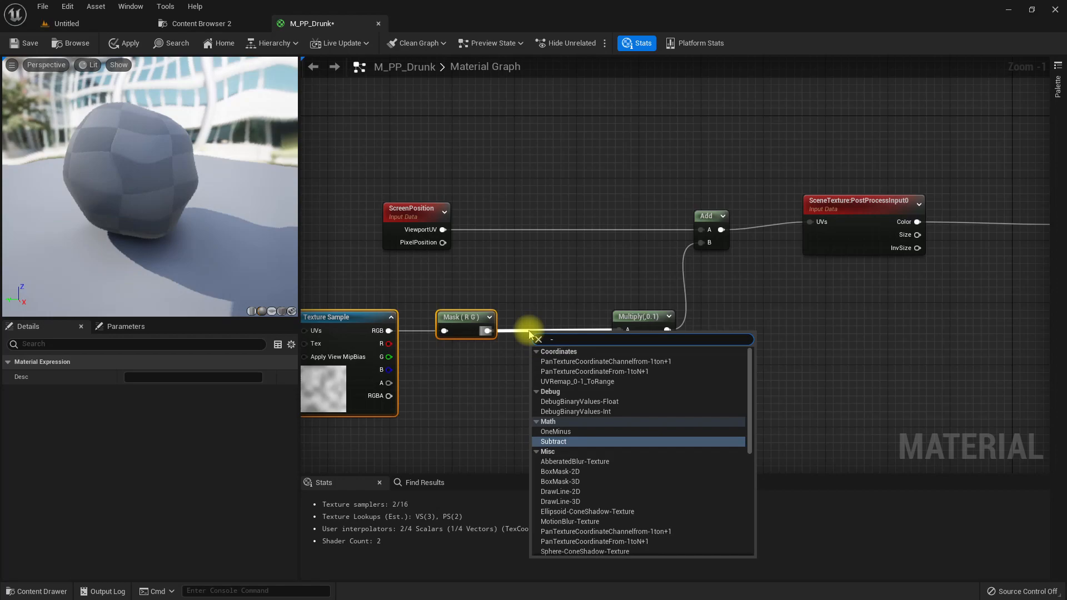
click(553, 441)
text(0.5)
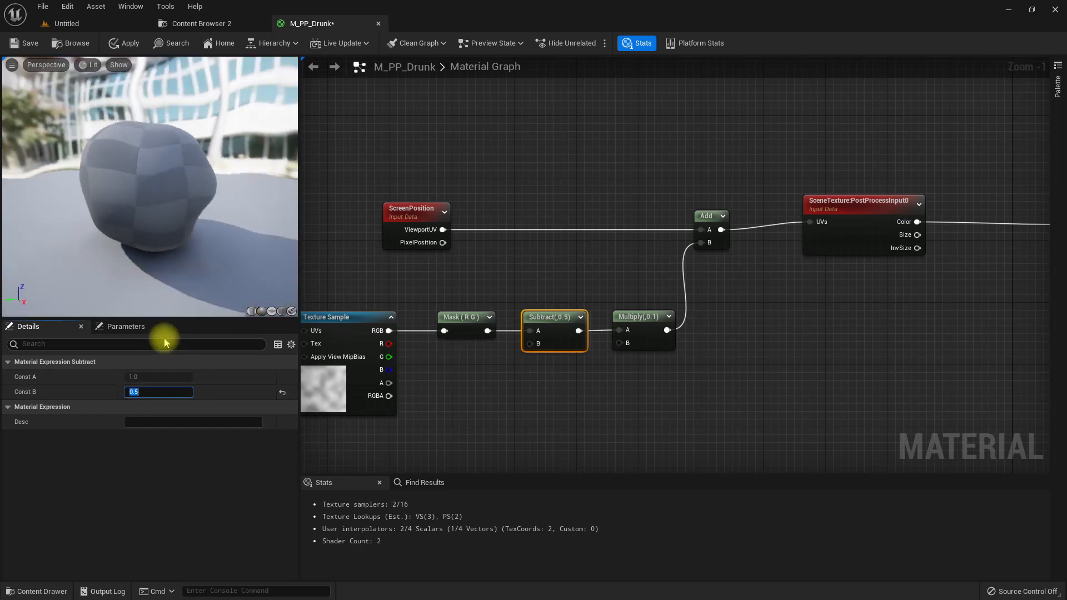
mouse_move(140, 183)
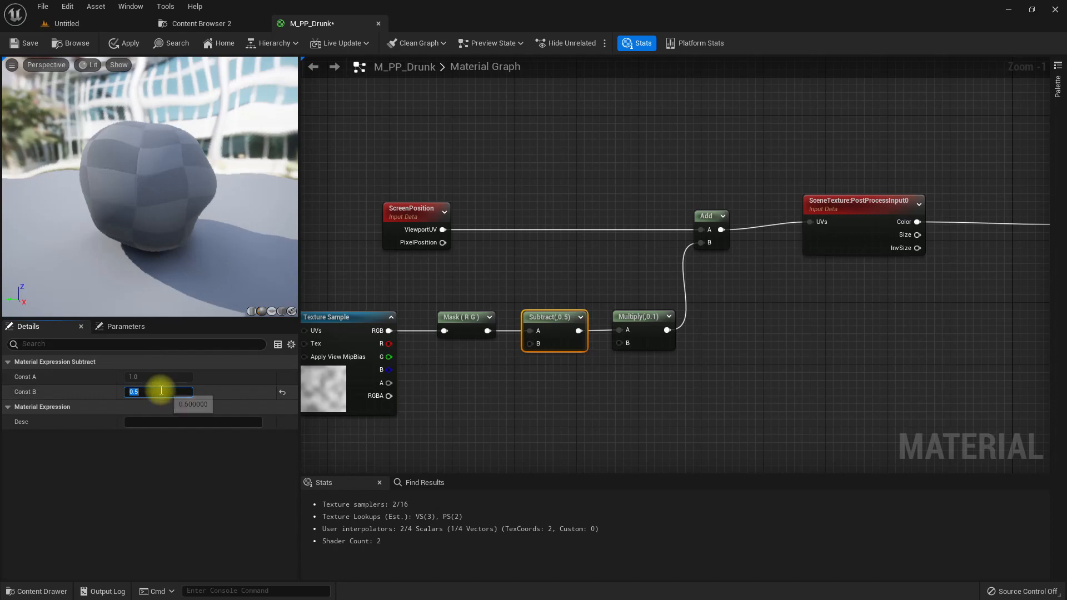
click(642, 315)
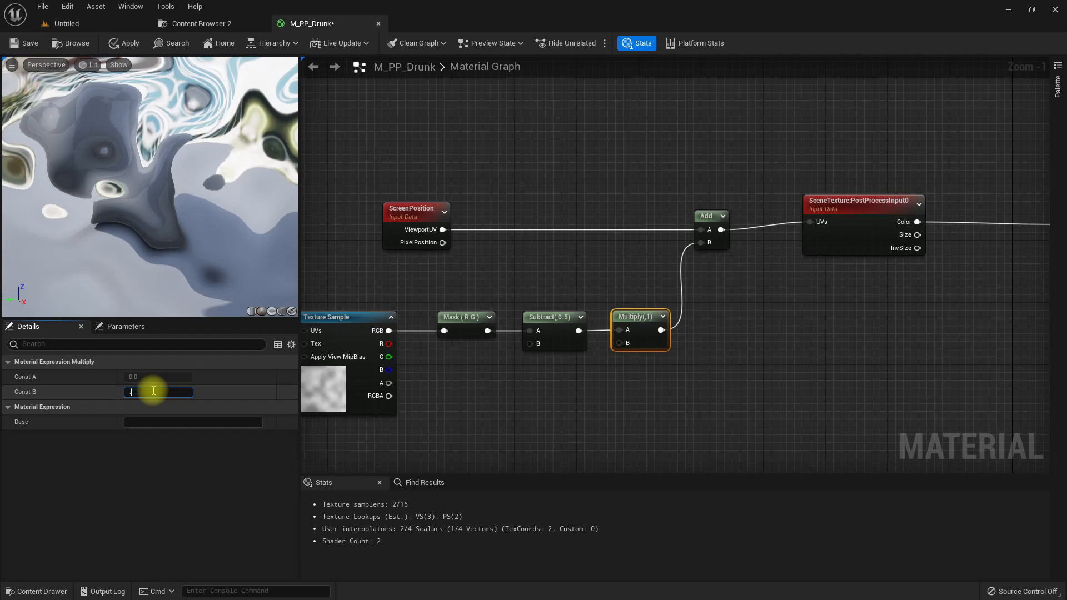
Try Multiply strengths 0.2 and 0.3, then settle on 0.1.
text(0.2)
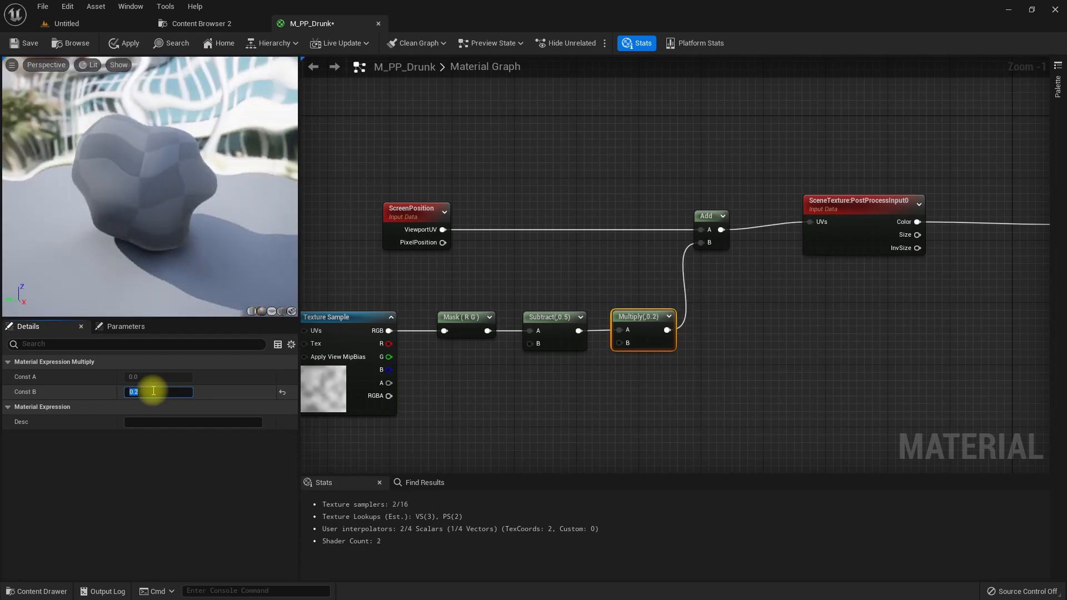
text(0.3)
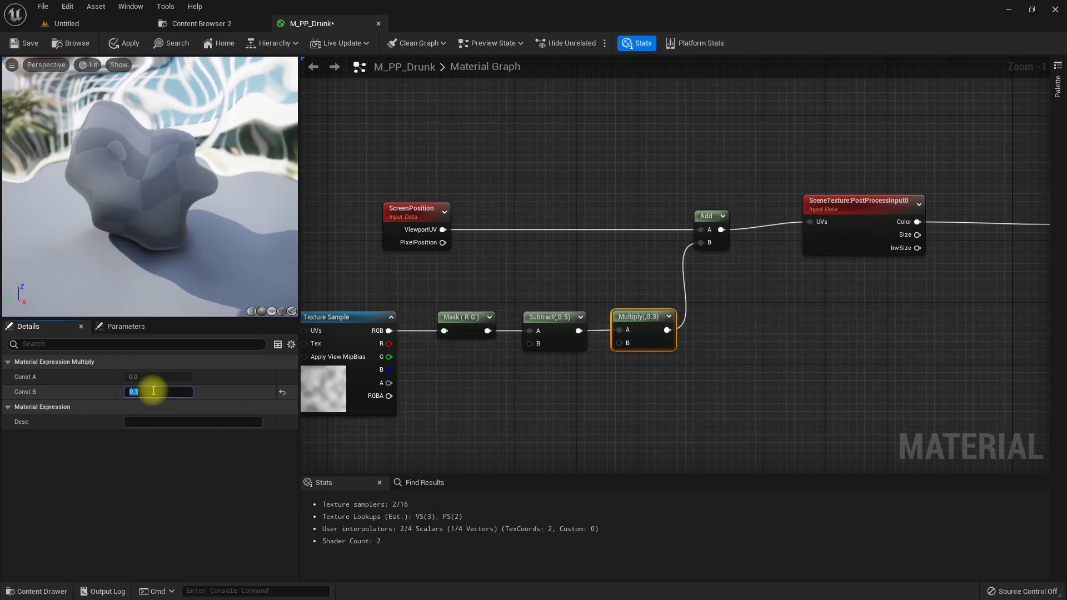
text(0.1)
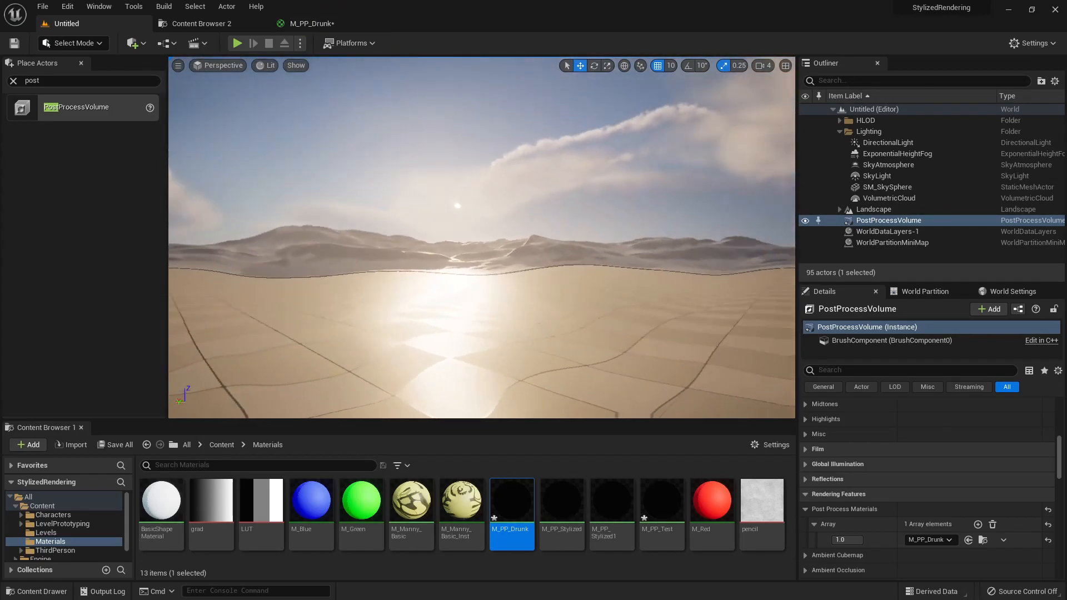
Reopen M_PP_Drunk from the Content Browser after viewing the wobbling level.
double_click(511, 501)
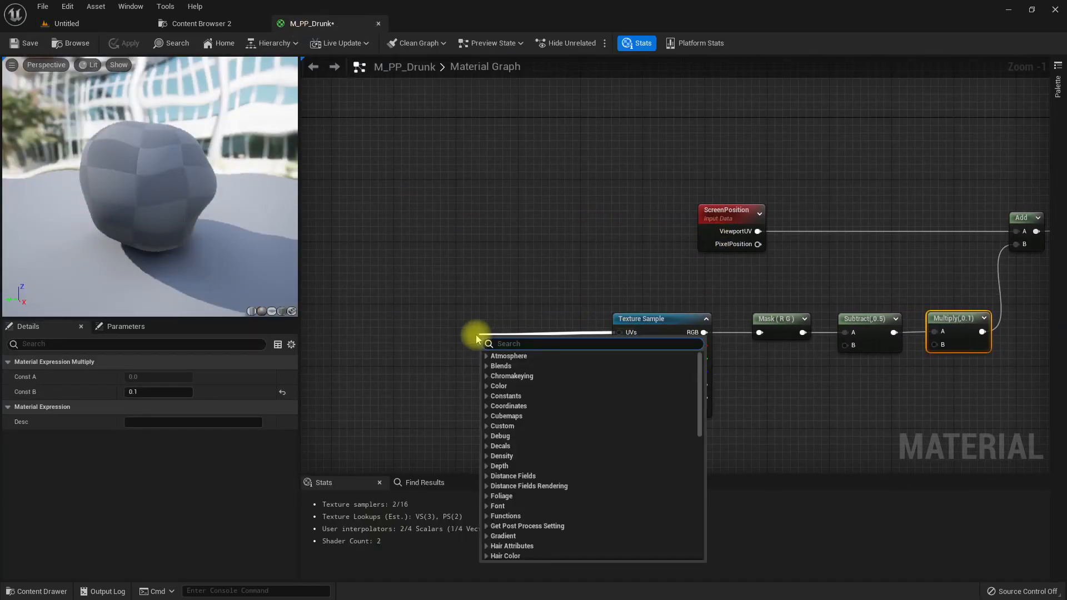
Feed the noise texture UVs from a TextureCoordinate node scaled down by a Multiply constant.
text(e)
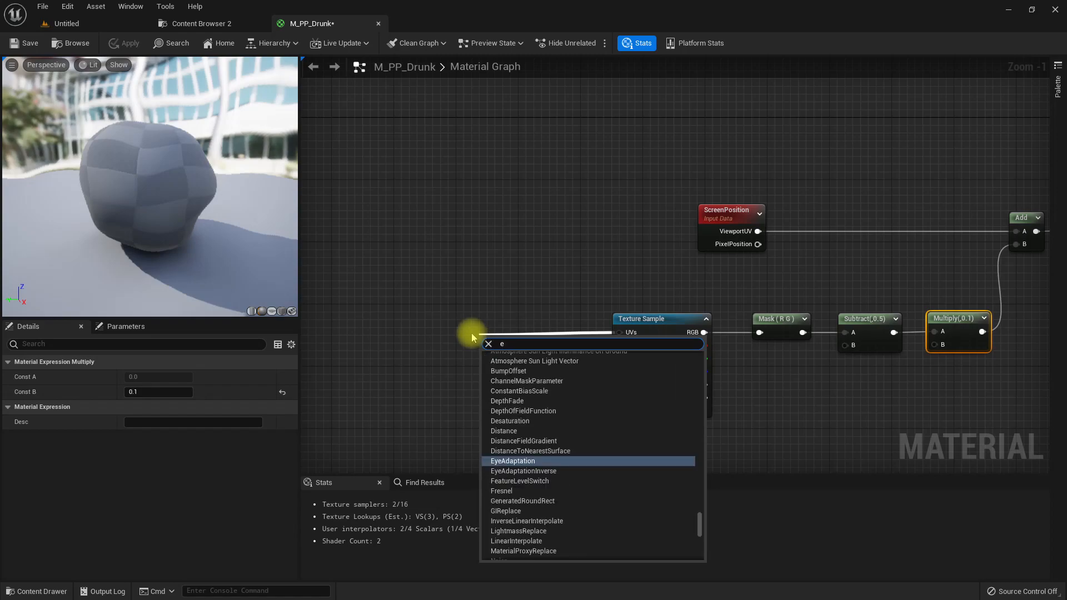
text(texc)
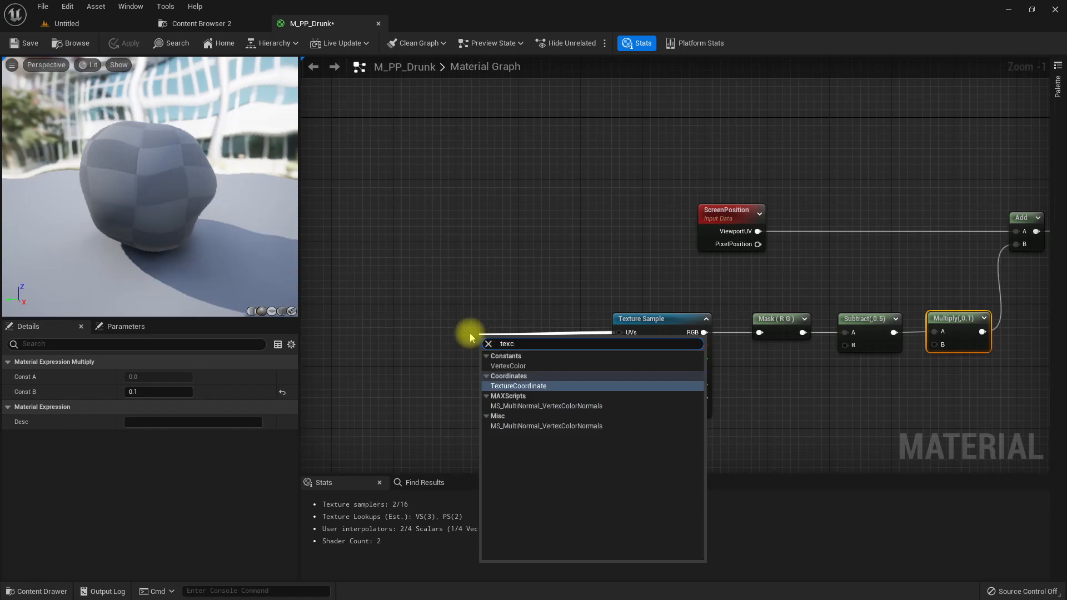
click(519, 385)
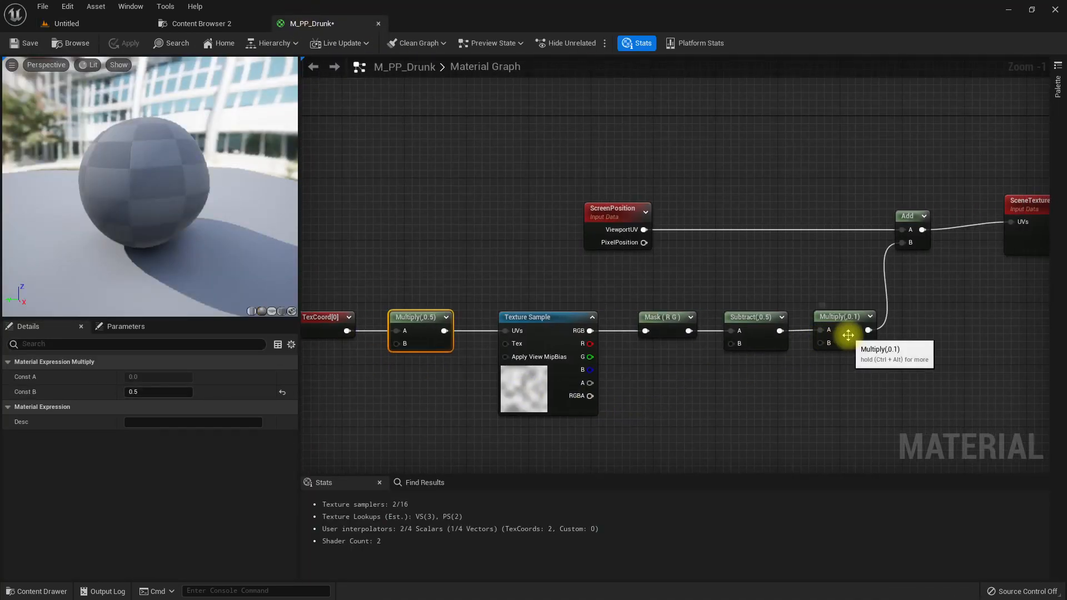
text(0.2)
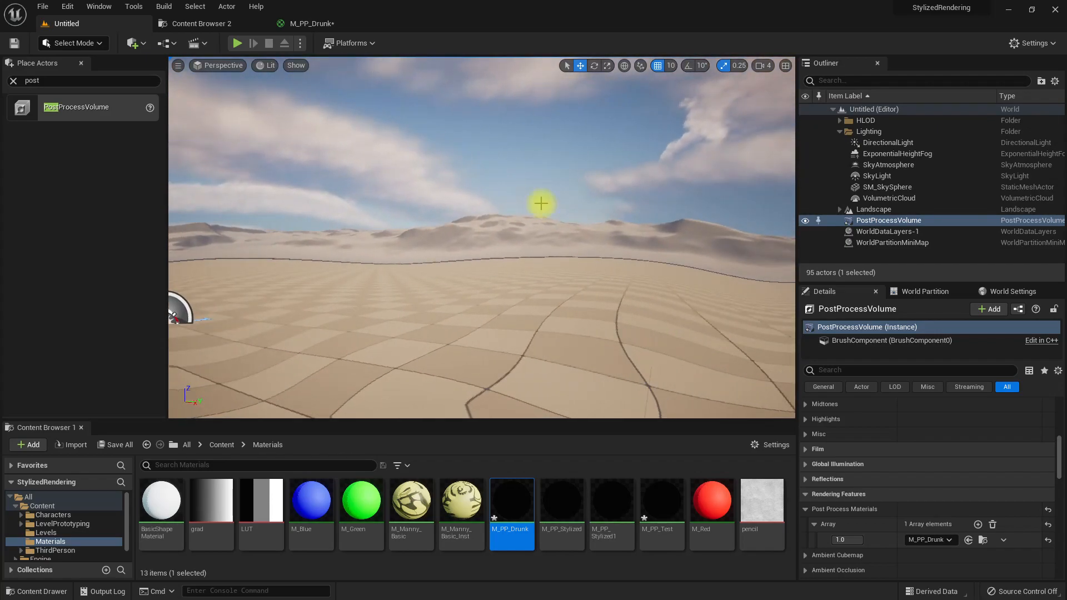
Preview the distortion in the level, then place an Add node after the TexCoord Multiply.
click(237, 43)
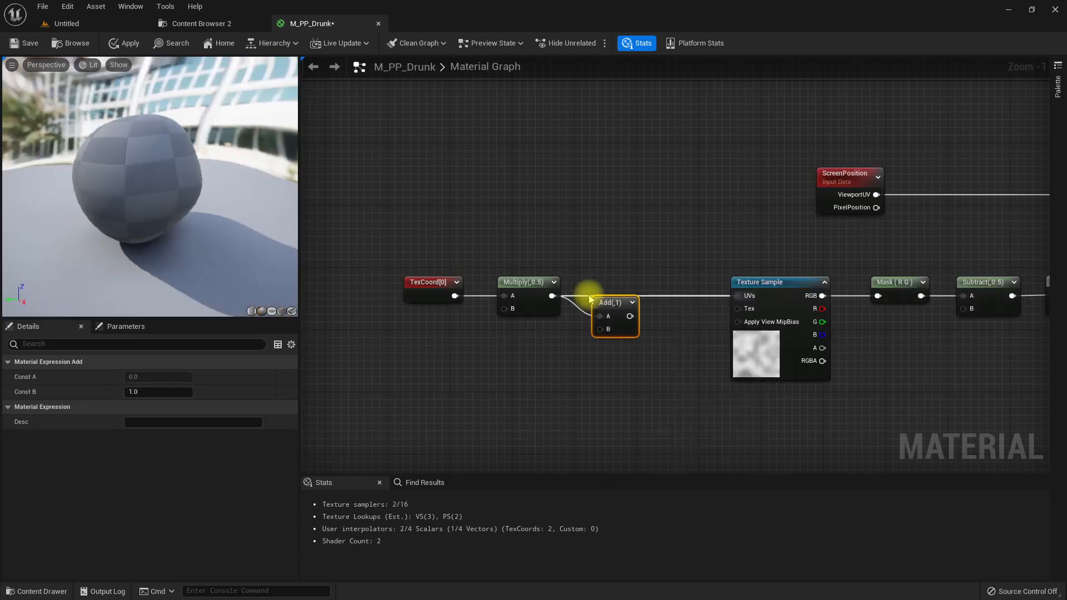
Add Time through a Multiply into the scaled texture coordinates to animate the noise.
drag(631, 303, 737, 296)
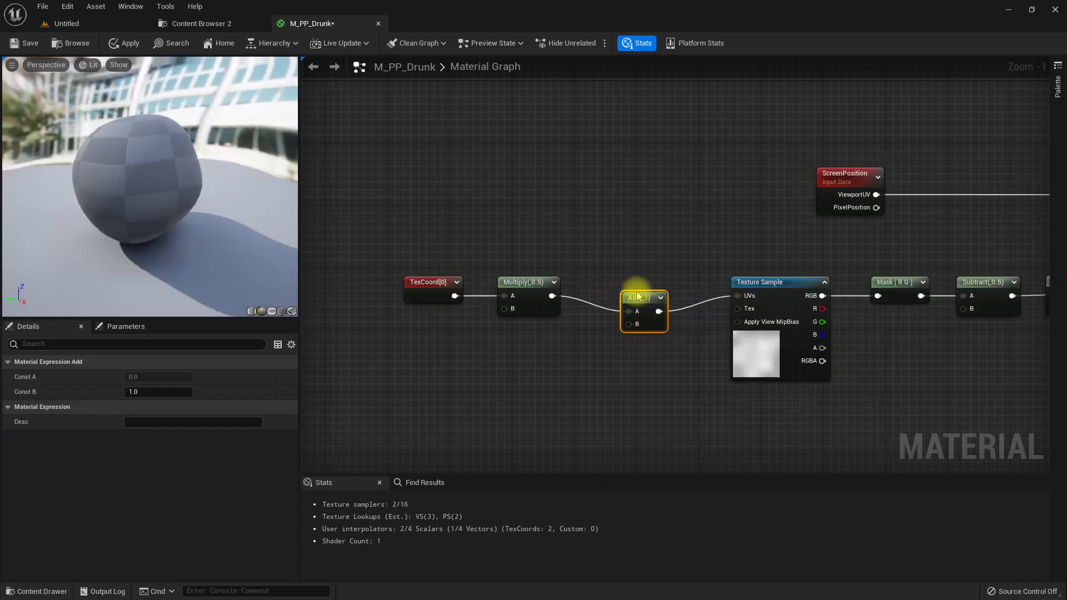
drag(658, 311, 575, 352)
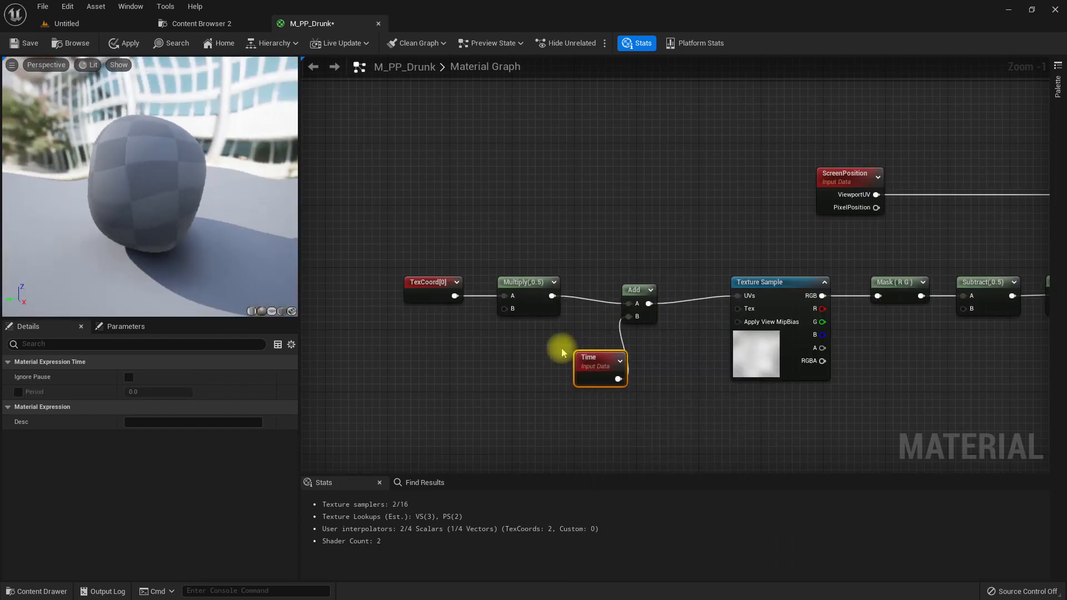
drag(600, 356, 444, 352)
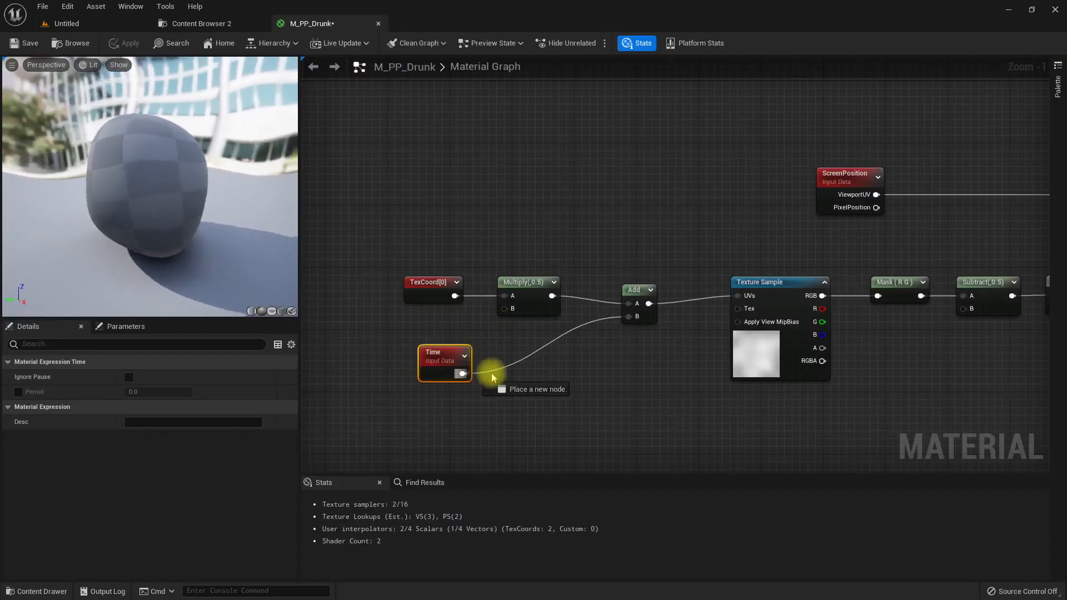
click(539, 389)
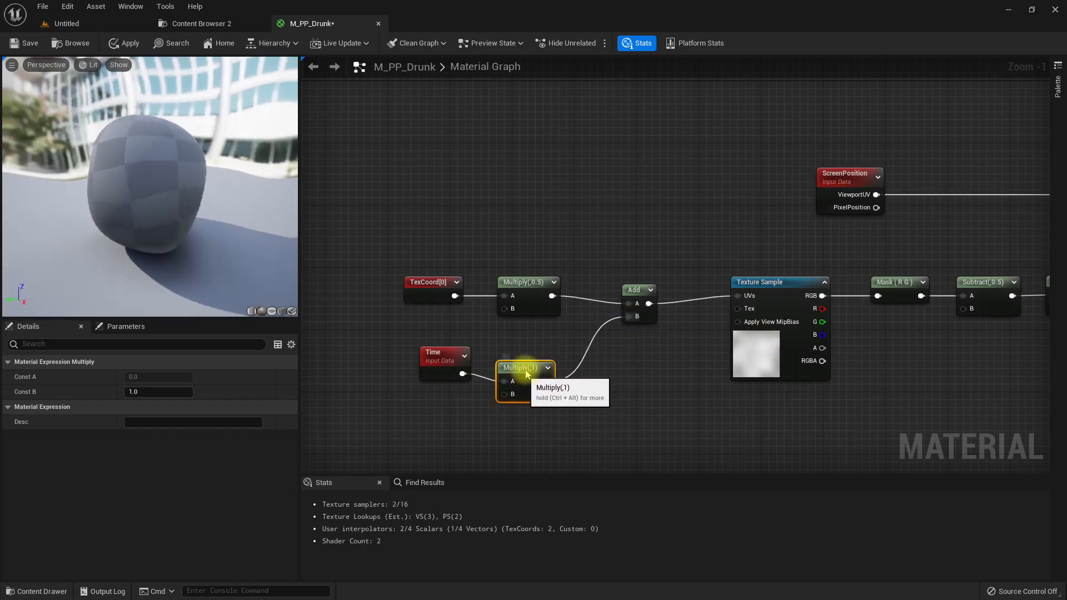
Promote Multiply B to a 'warp speed' scalar parameter with default 0.015 controlling the noise speed.
right_click(523, 367)
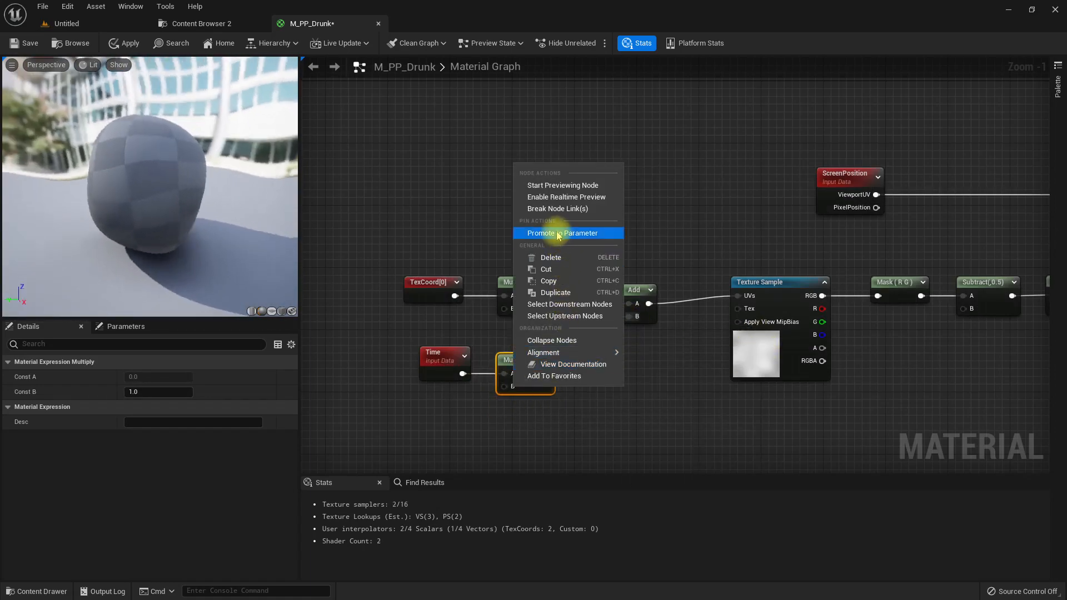
click(563, 233)
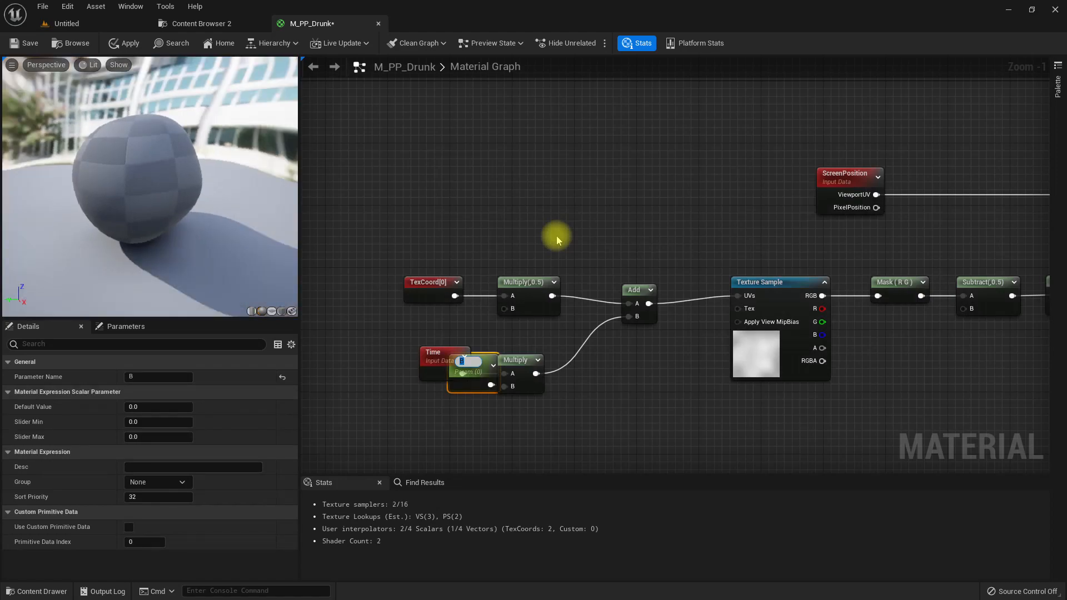
text(warp speed)
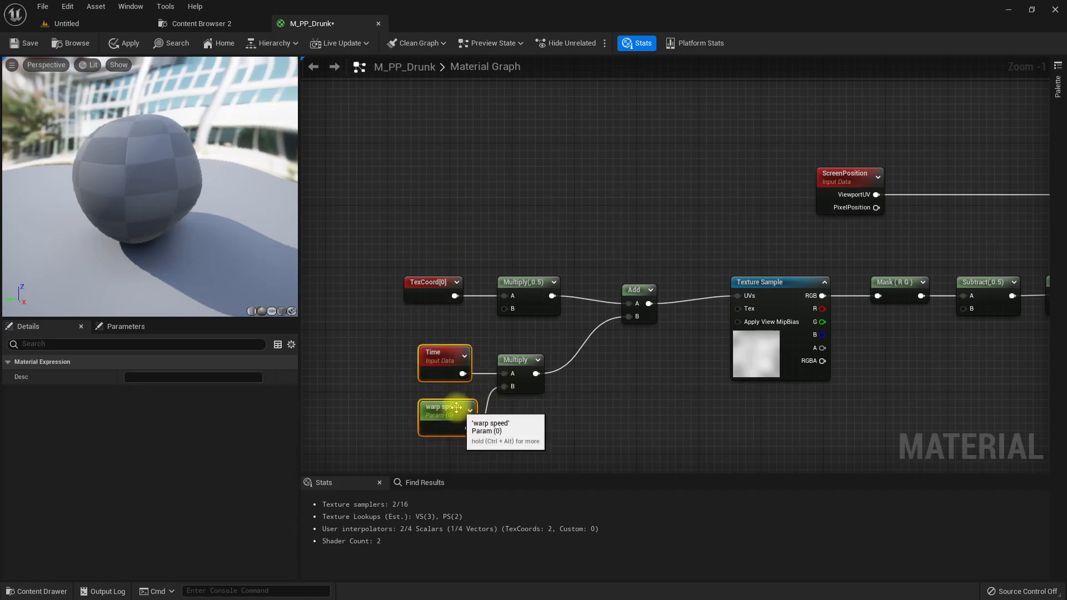
click(446, 415)
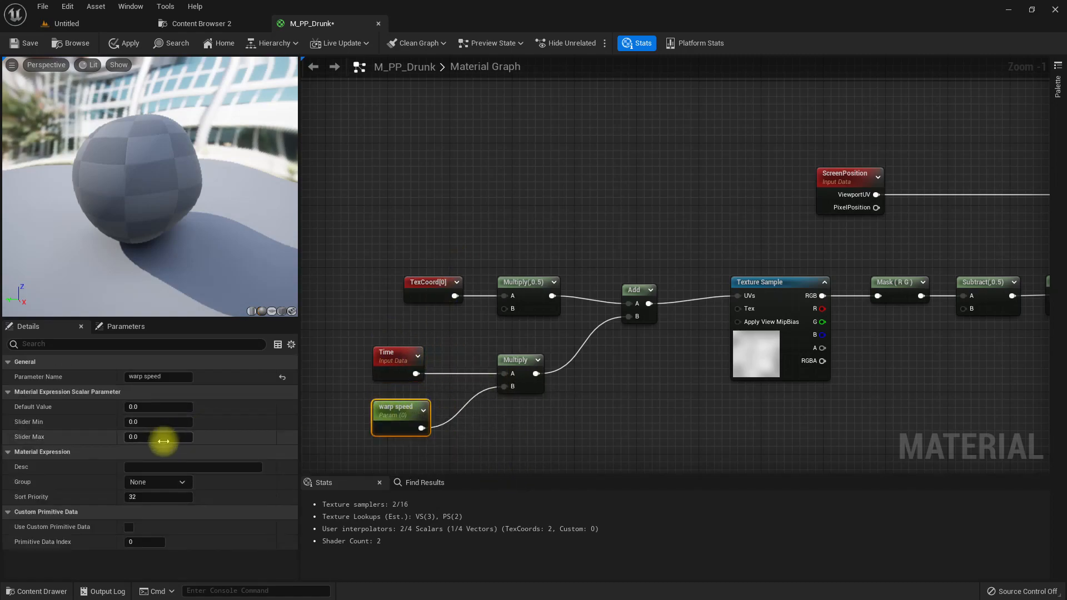
mouse_move(148, 407)
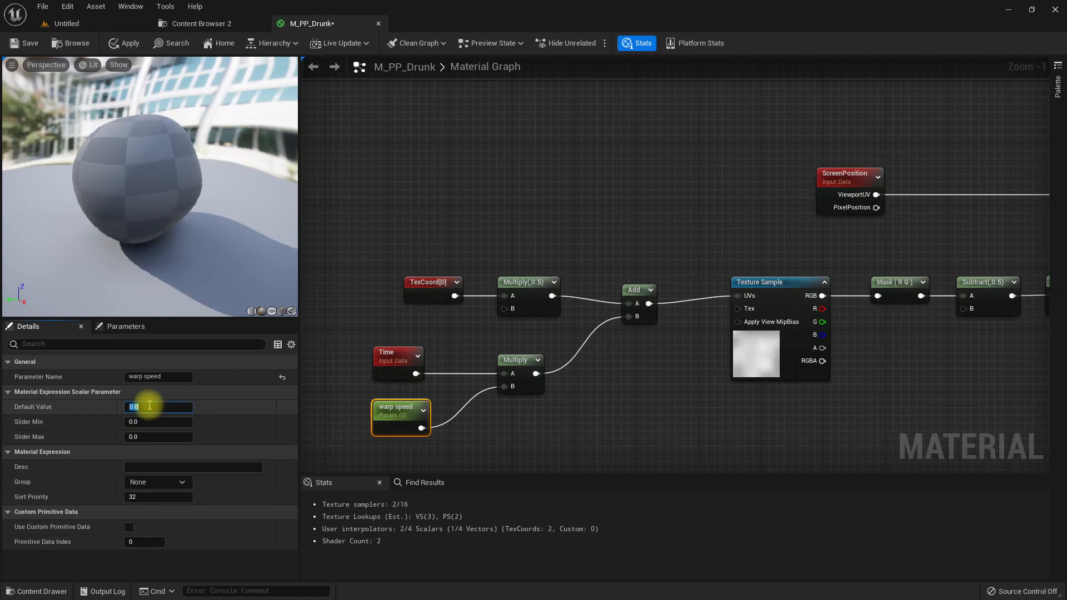
text(0.2)
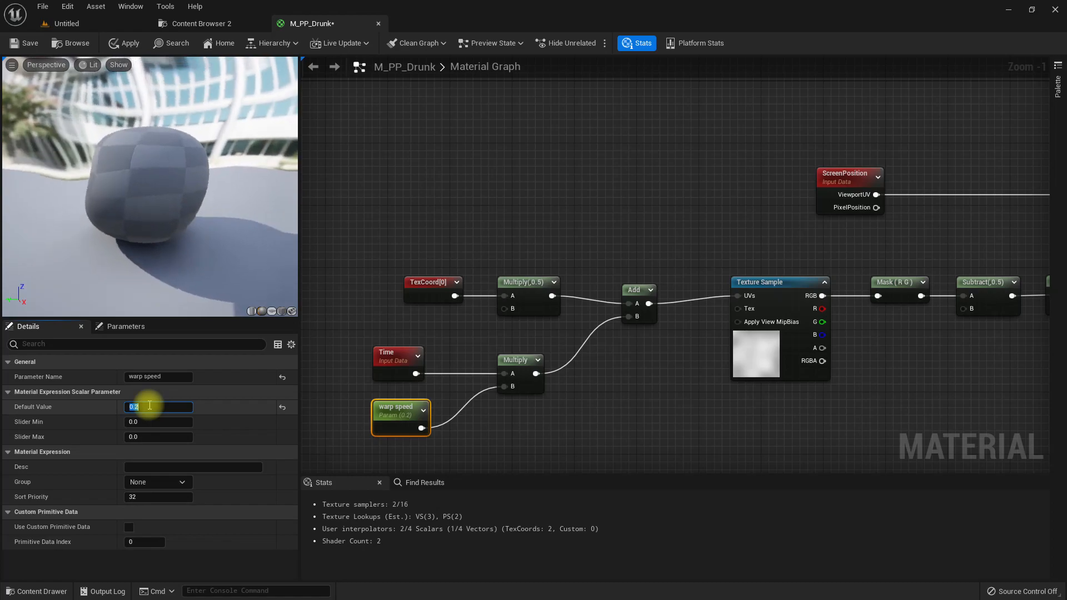
text(0.1)
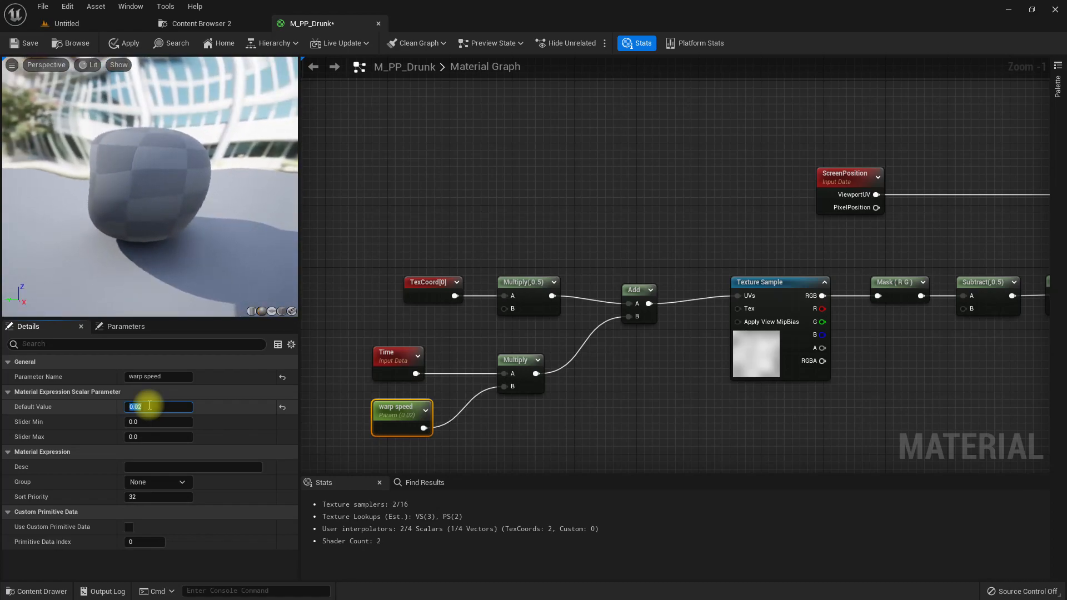
text(.0)
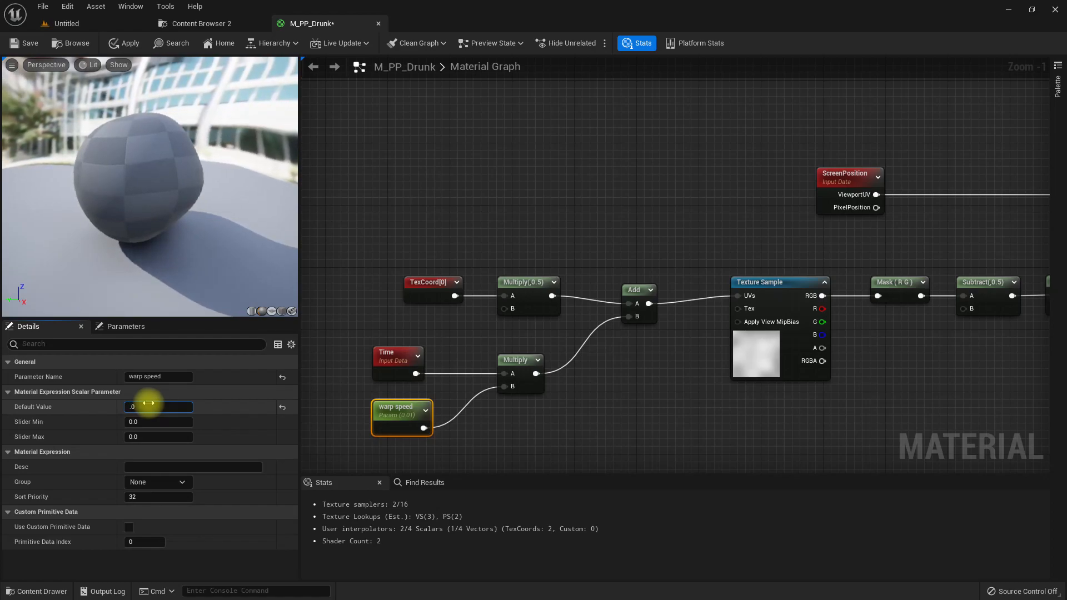
text(0.015)
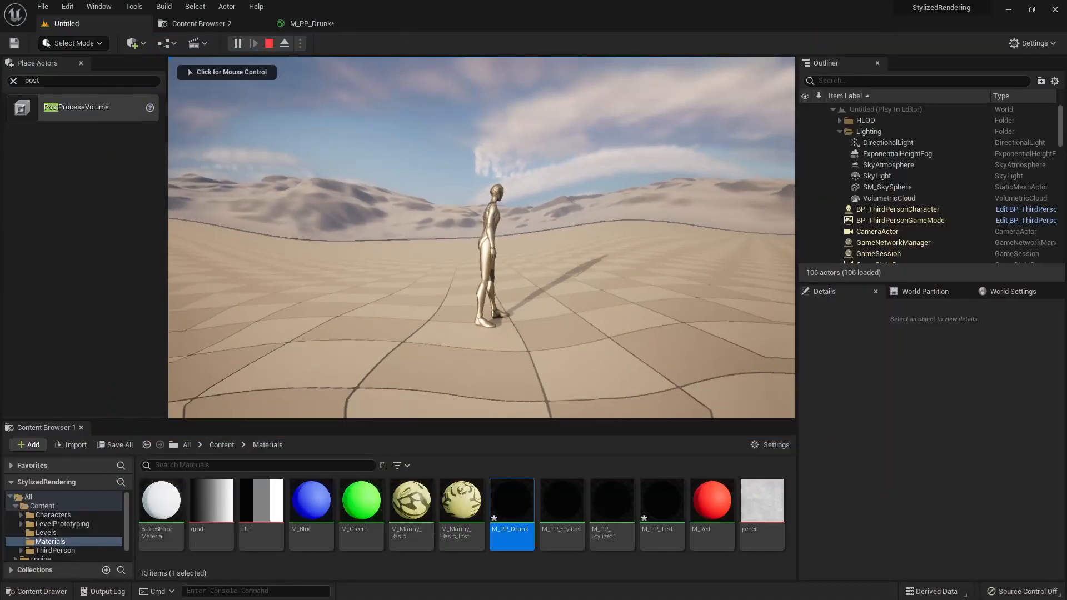
Take control of the character to test the effect, then stop the play session.
click(269, 44)
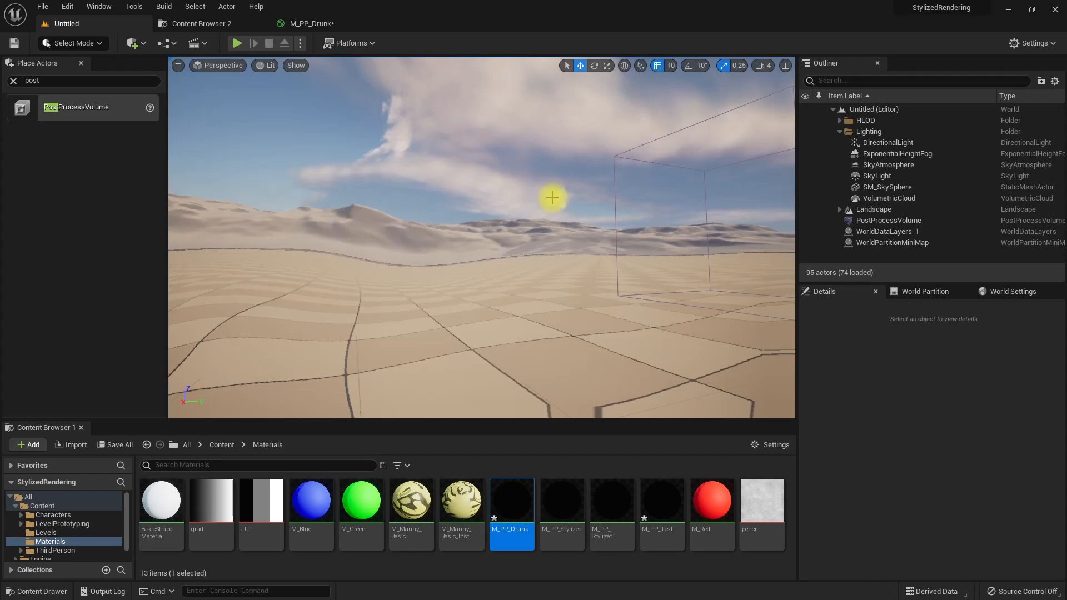
Add a BreakOutFloat2Components node on the TexCoord output in M_PP_Drunk.
double_click(512, 502)
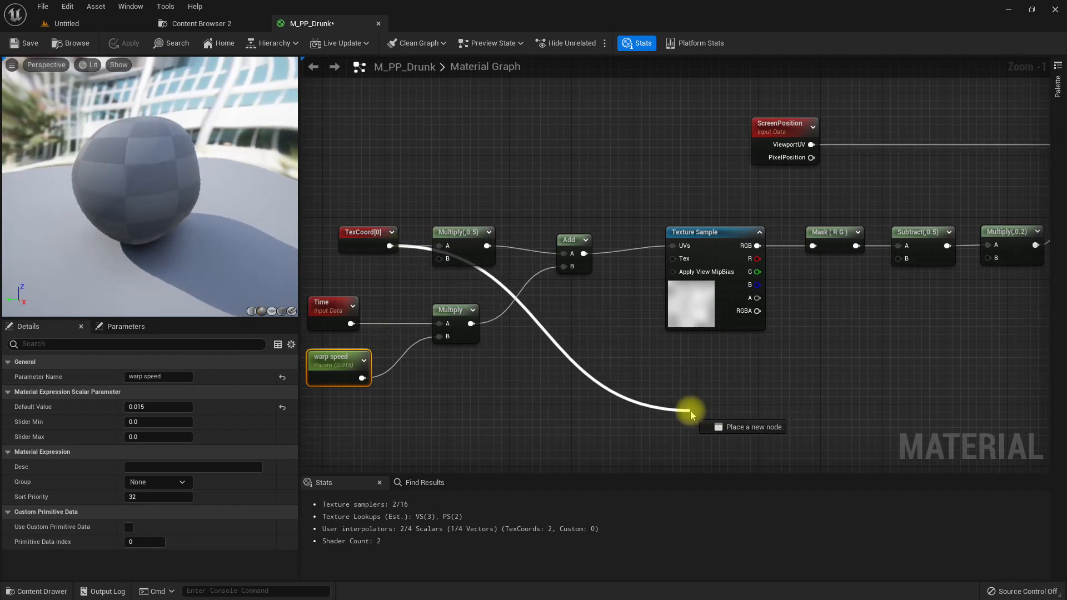
text(brea)
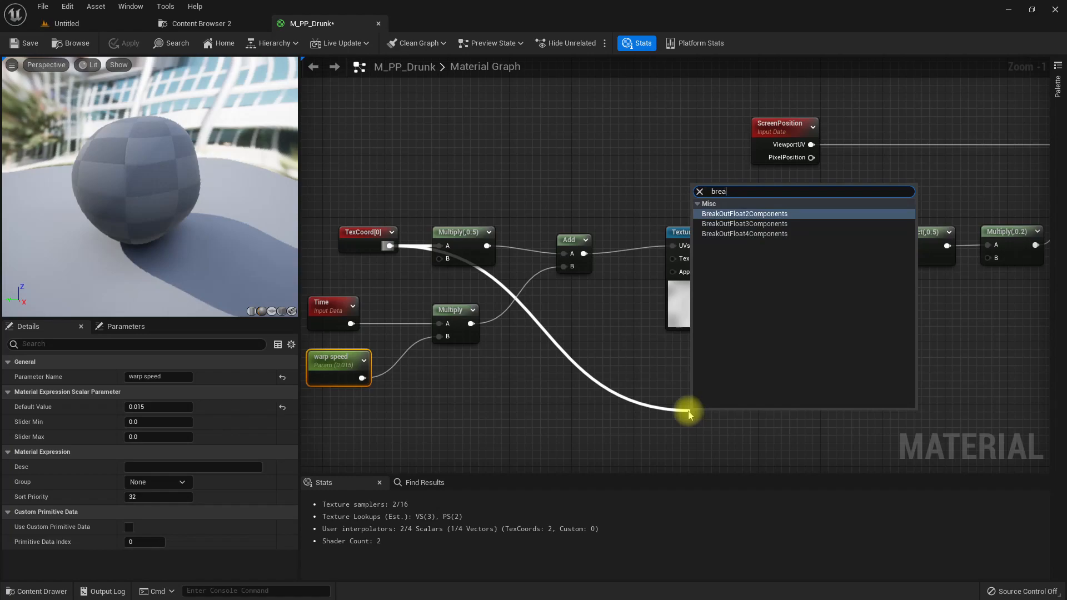
click(744, 214)
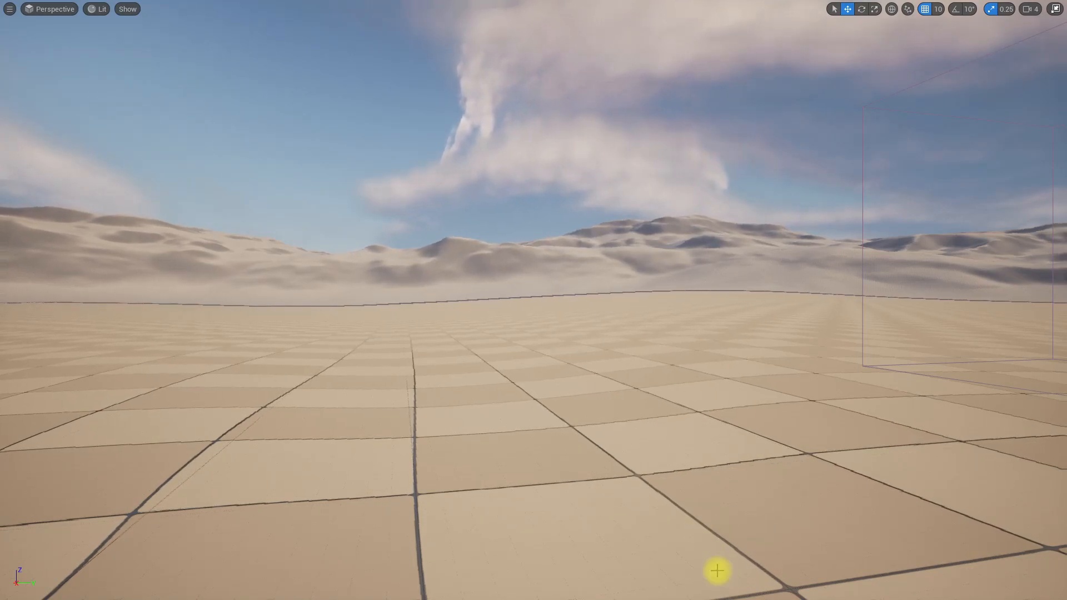
Look around the desert scene and bring up BP_ThirdPersonCharacter's Event Graph.
drag(717, 570, 802, 581)
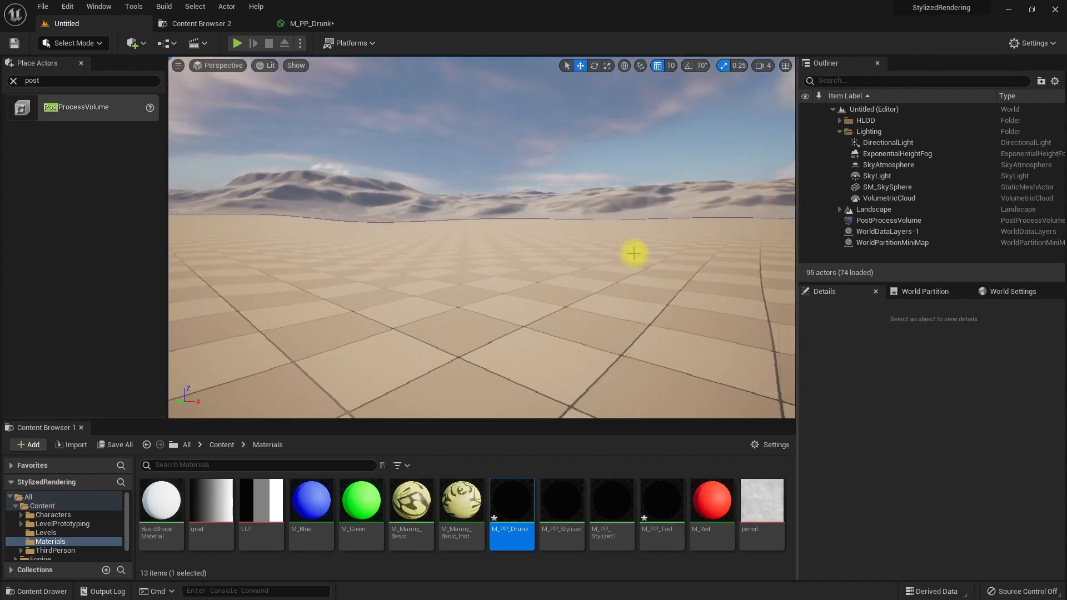
click(236, 43)
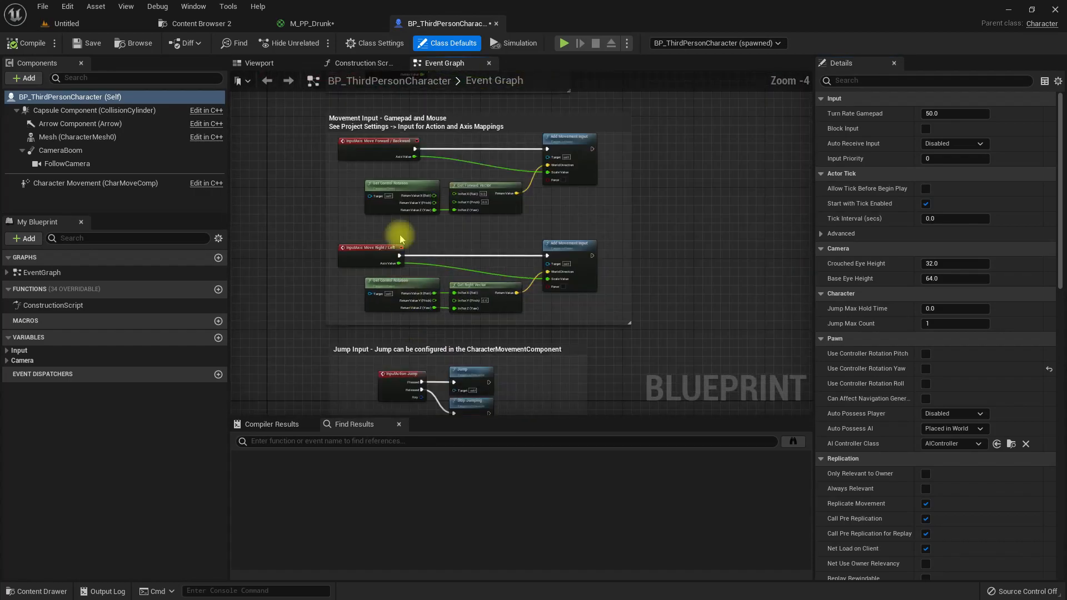
Add Event BeginPlay and start a 'Set Custom Time Dilation' node from it.
scroll(down, 3)
text(be)
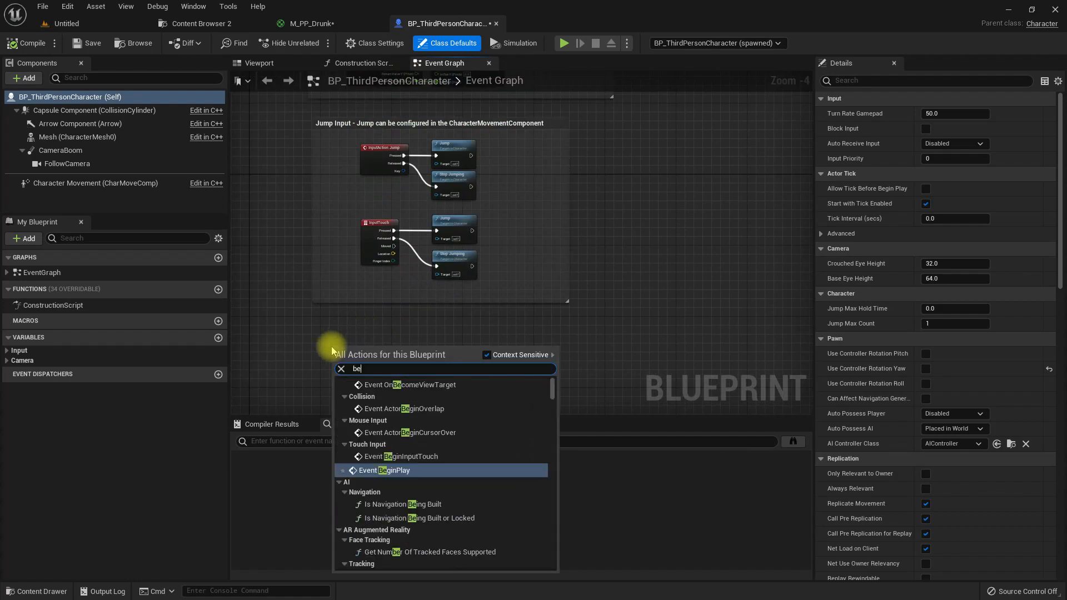
click(383, 470)
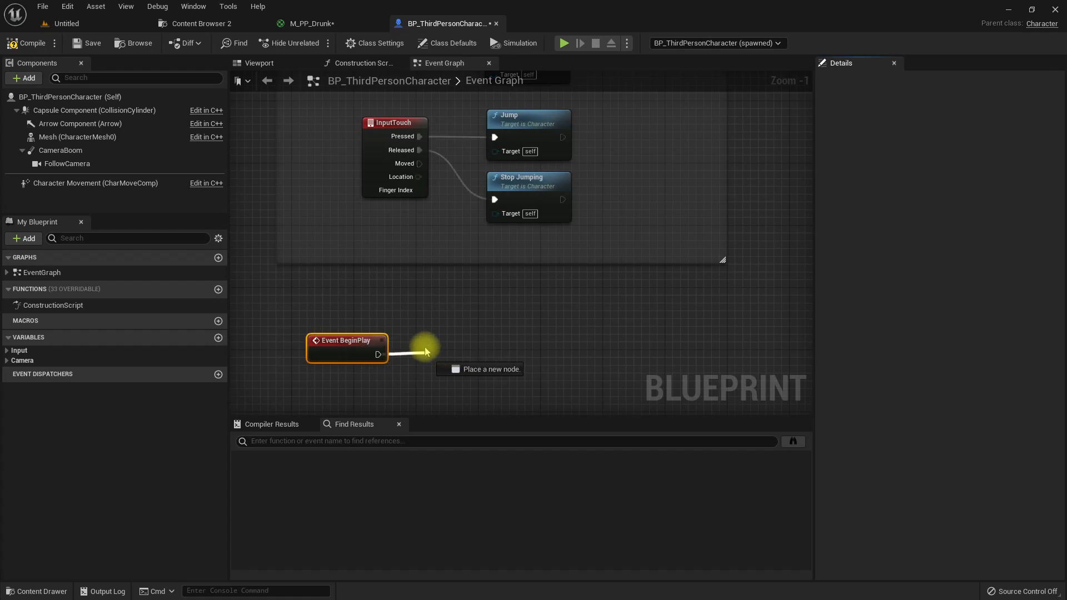
text(set cu)
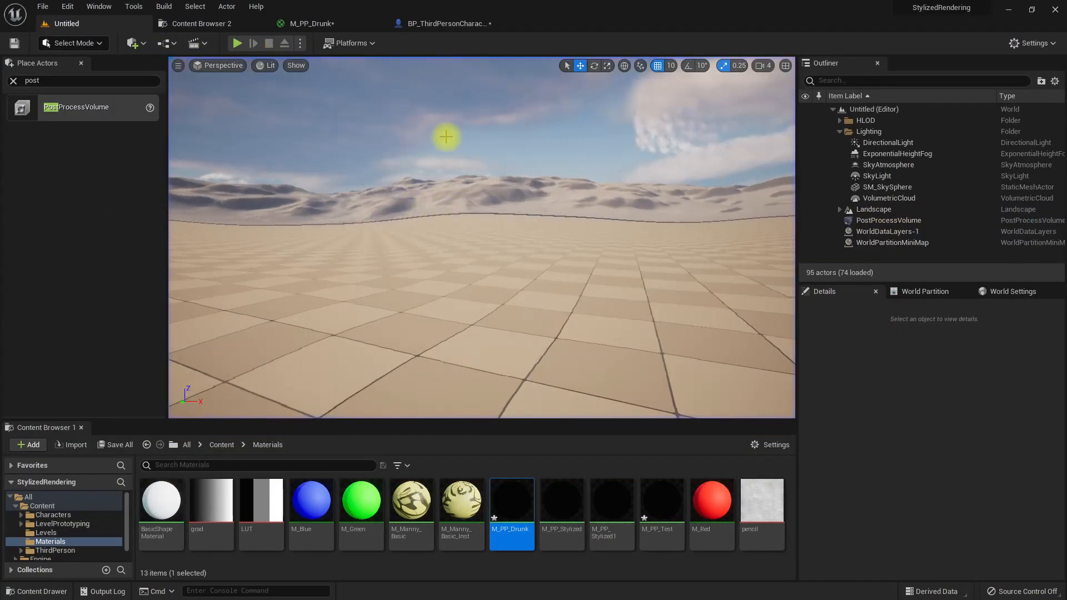
Verify BeginPlay sets Custom Time Dilation to 0.3, then play the level to test it.
click(446, 23)
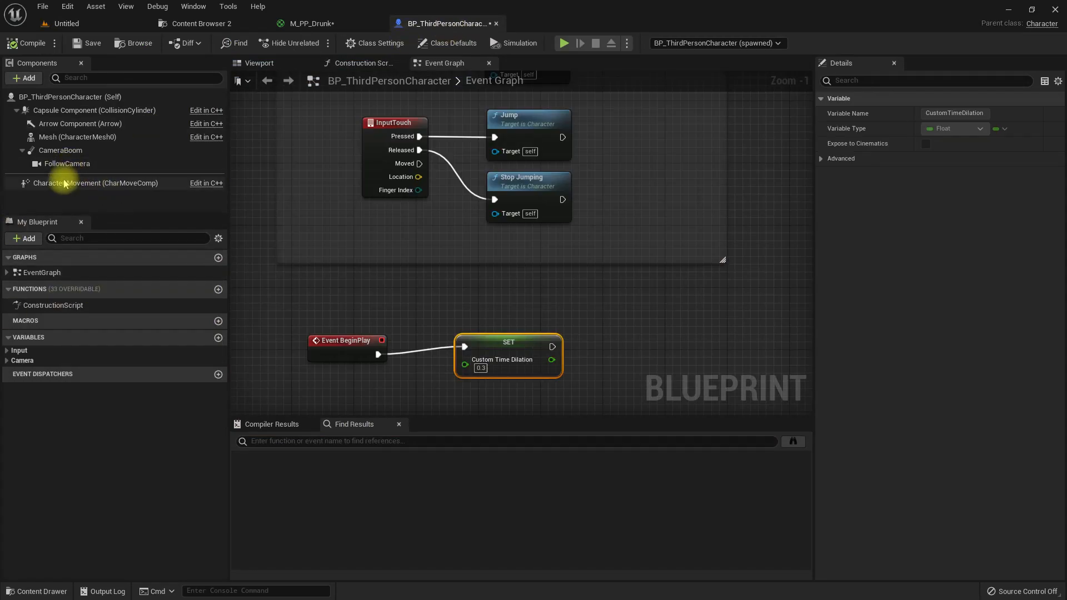
click(96, 182)
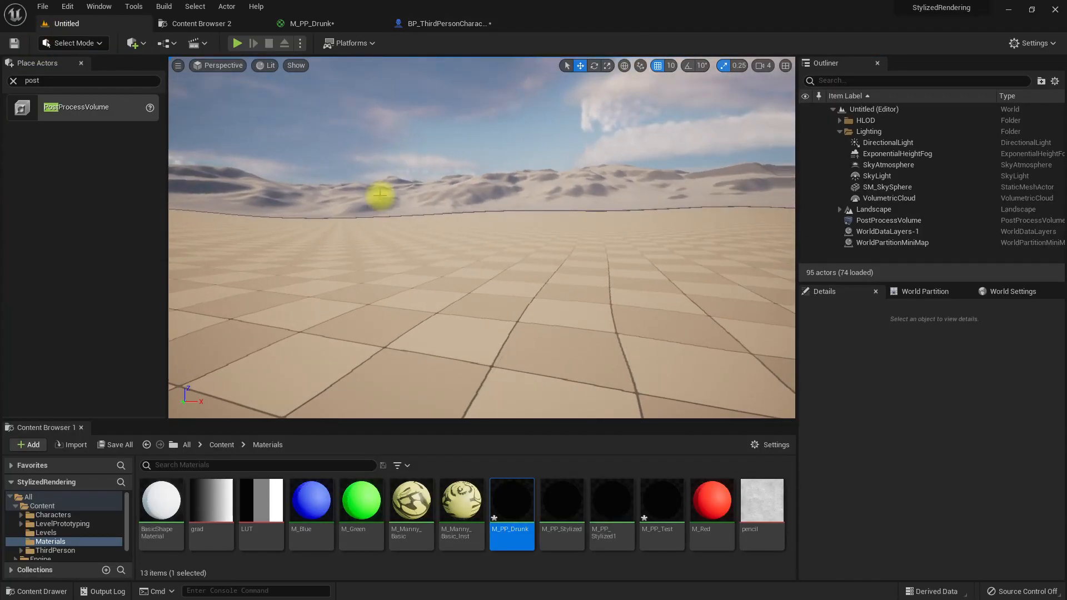
click(1013, 292)
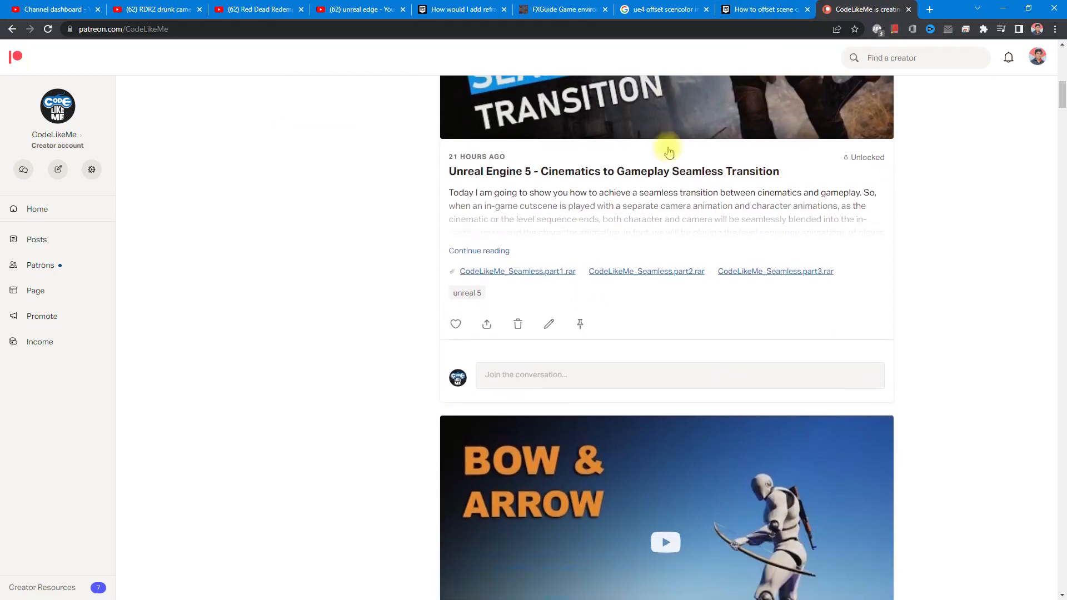
scroll(down, 3)
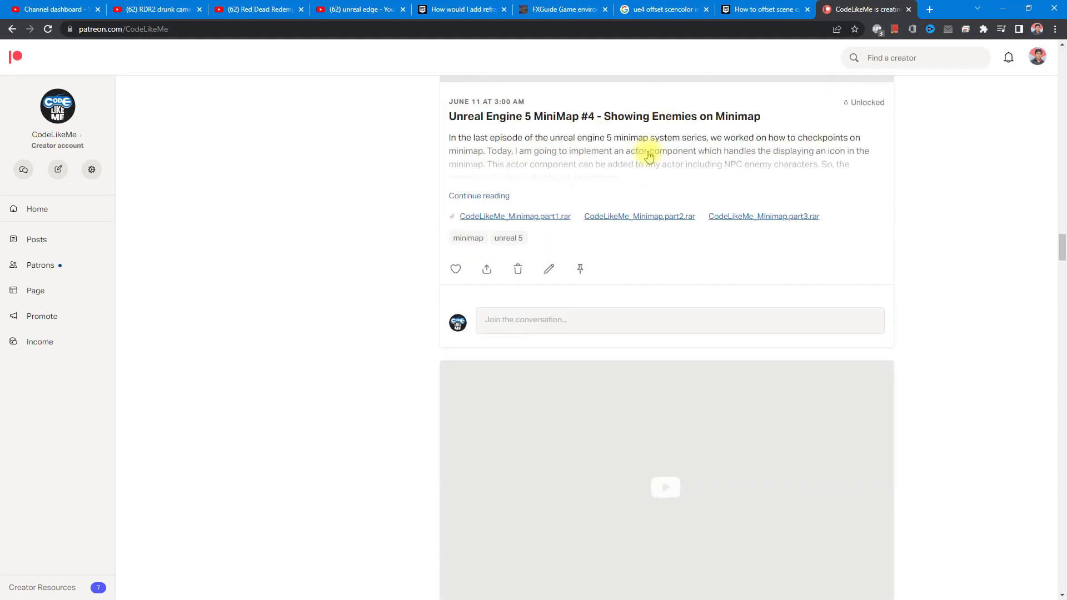
scroll(down, 3)
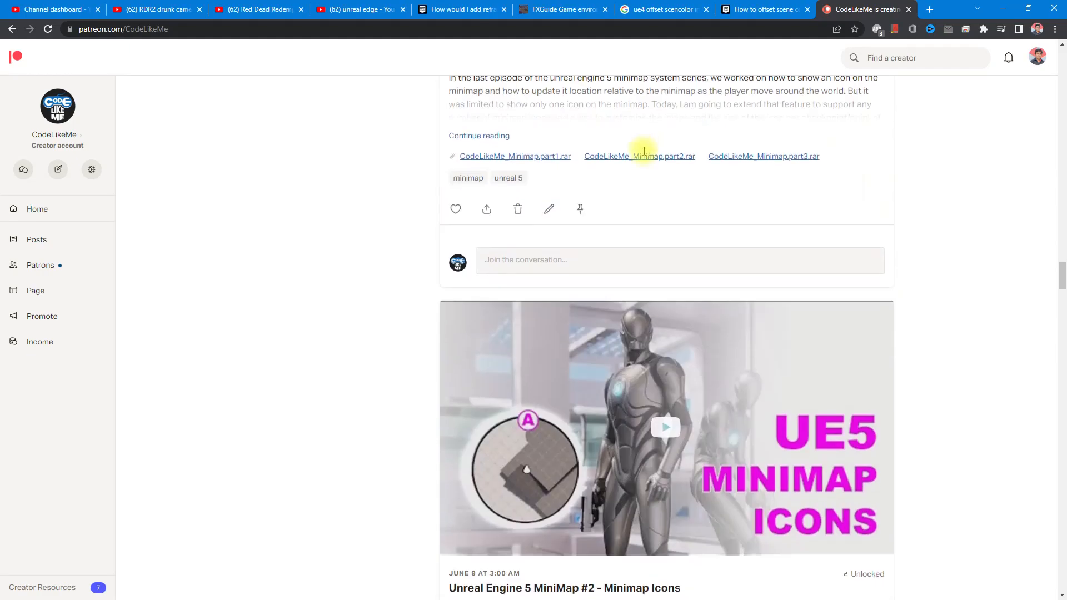
scroll(down, 3)
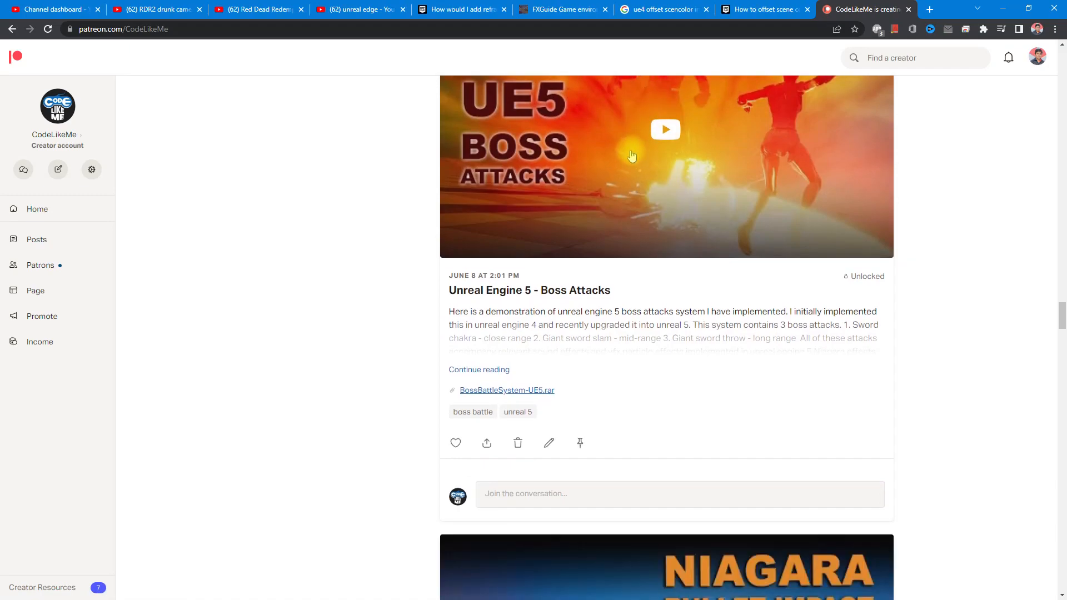
scroll(down, 3)
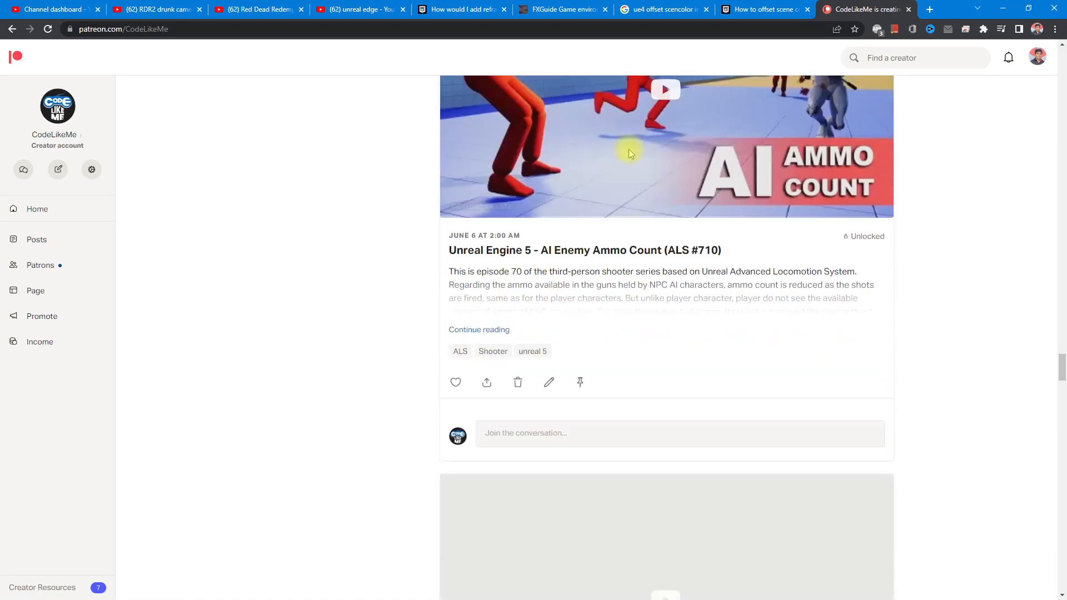
scroll(down, 3)
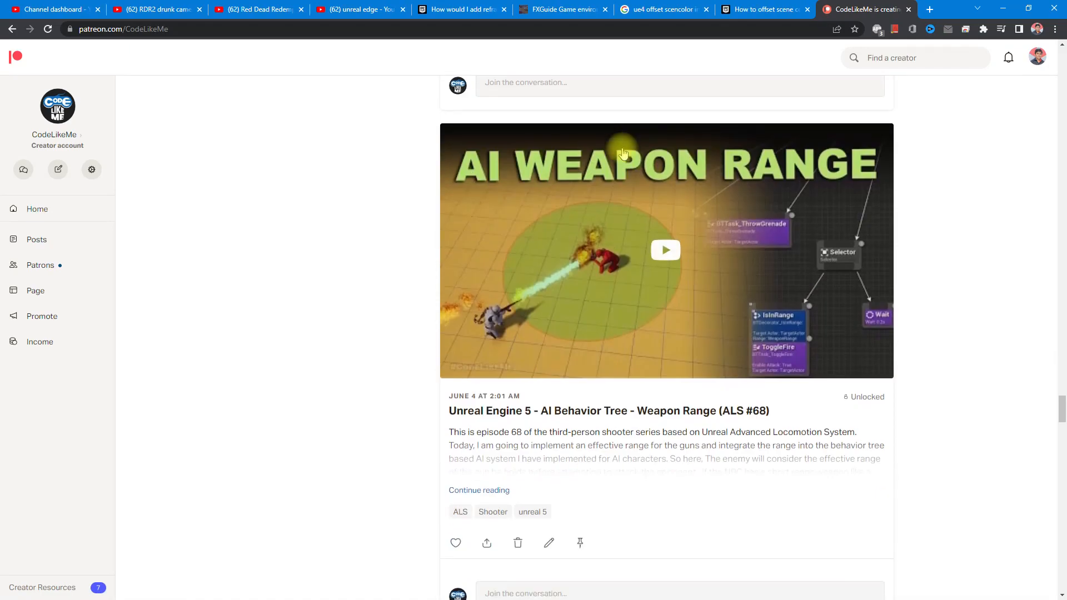